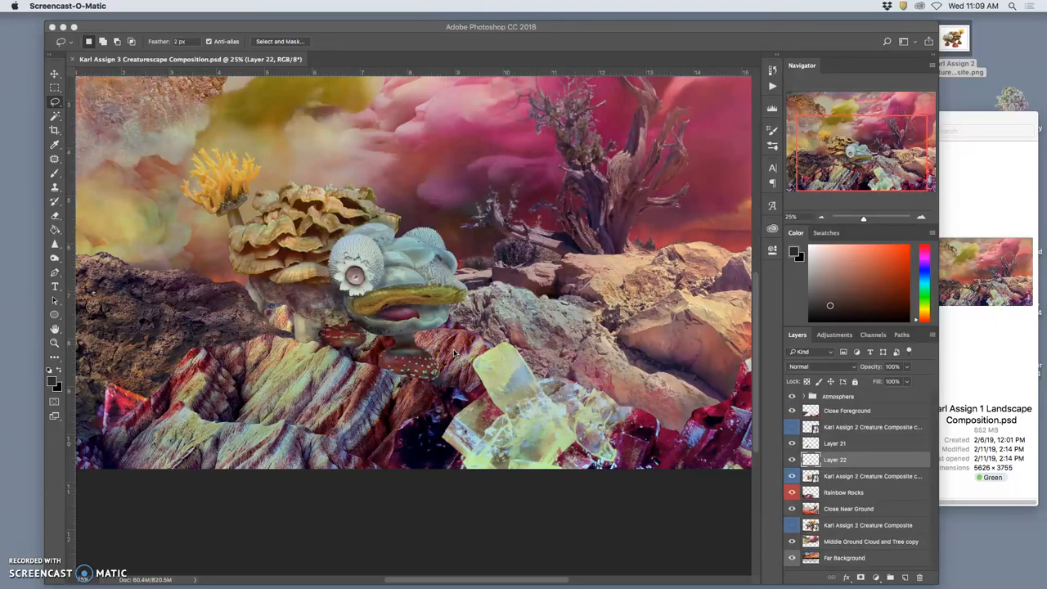
{"action": "mouse_move", "coordinate": [353, 336]}
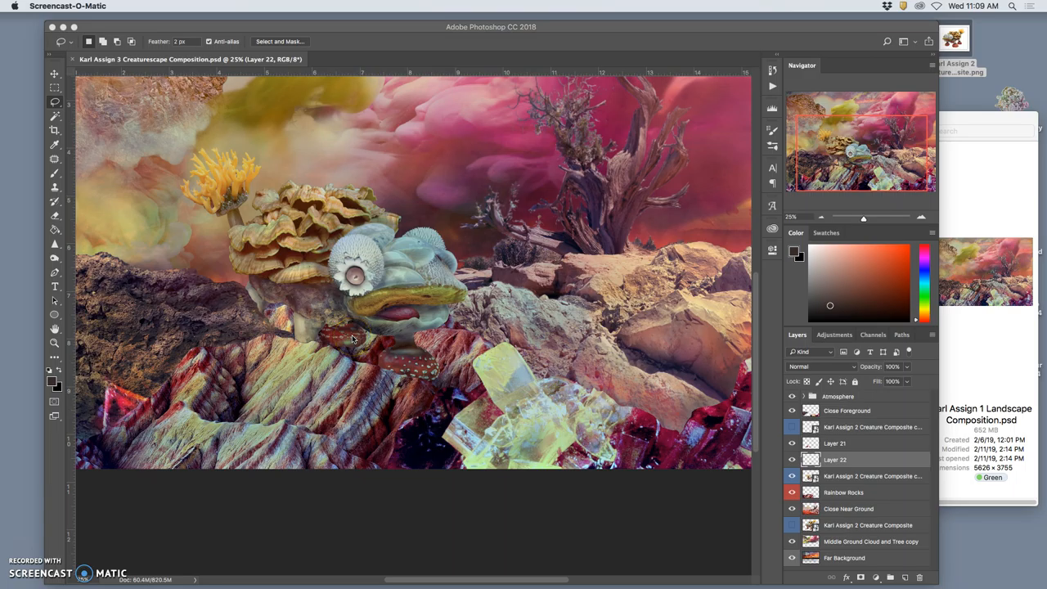
{"action": "mouse_move", "coordinate": [393, 356]}
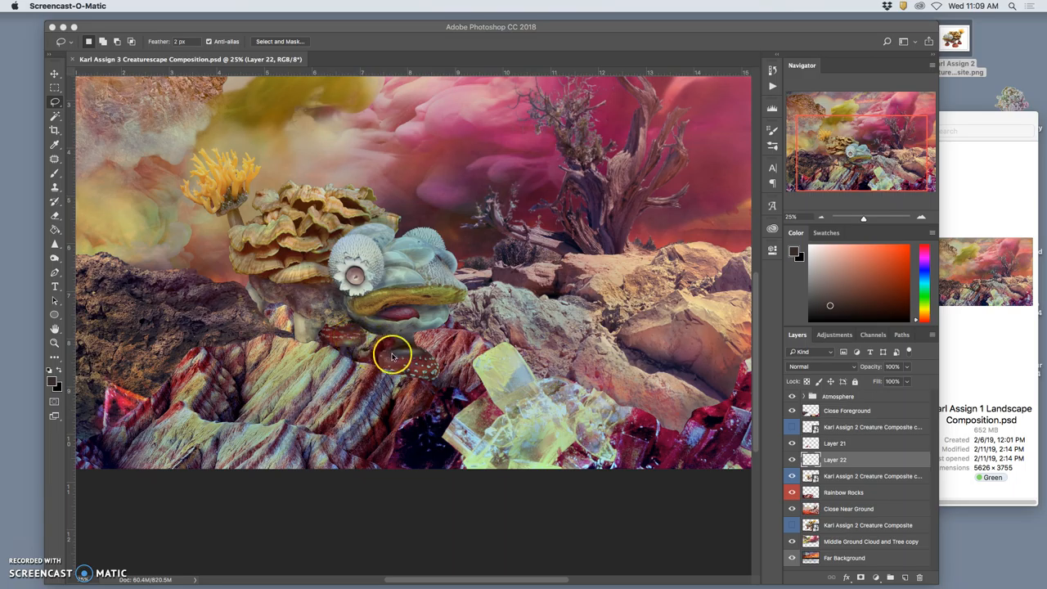
{"action": "mouse_move", "coordinate": [389, 352]}
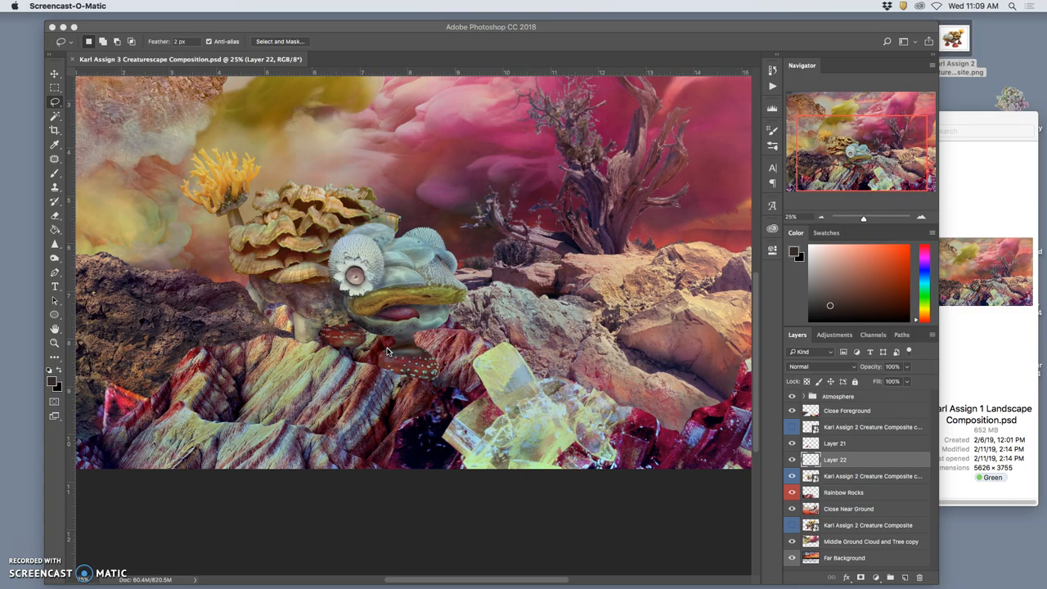
{"action": "mouse_move", "coordinate": [397, 344]}
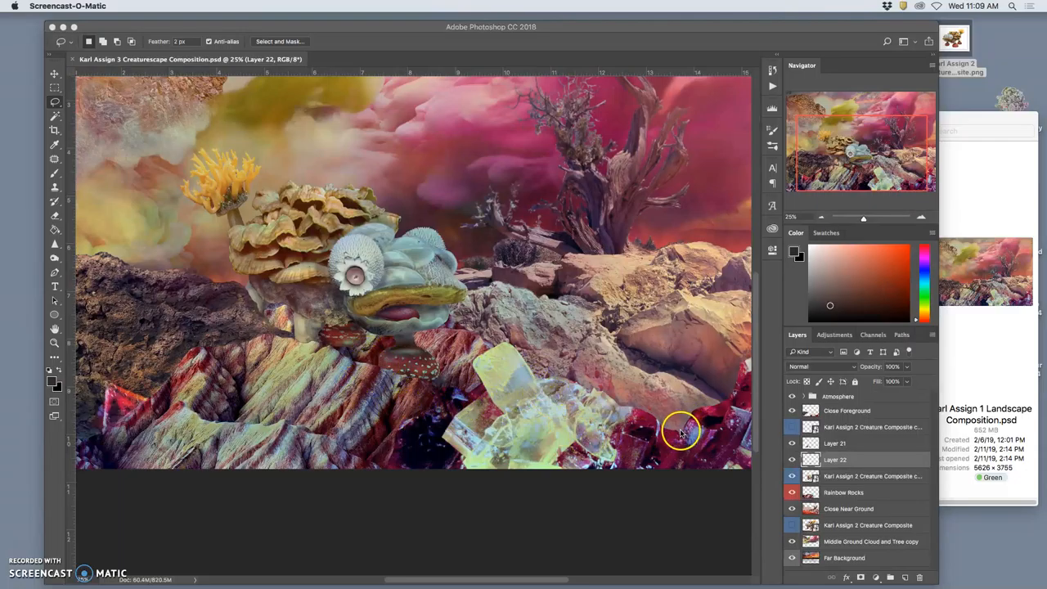
{"action": "mouse_move", "coordinate": [601, 460]}
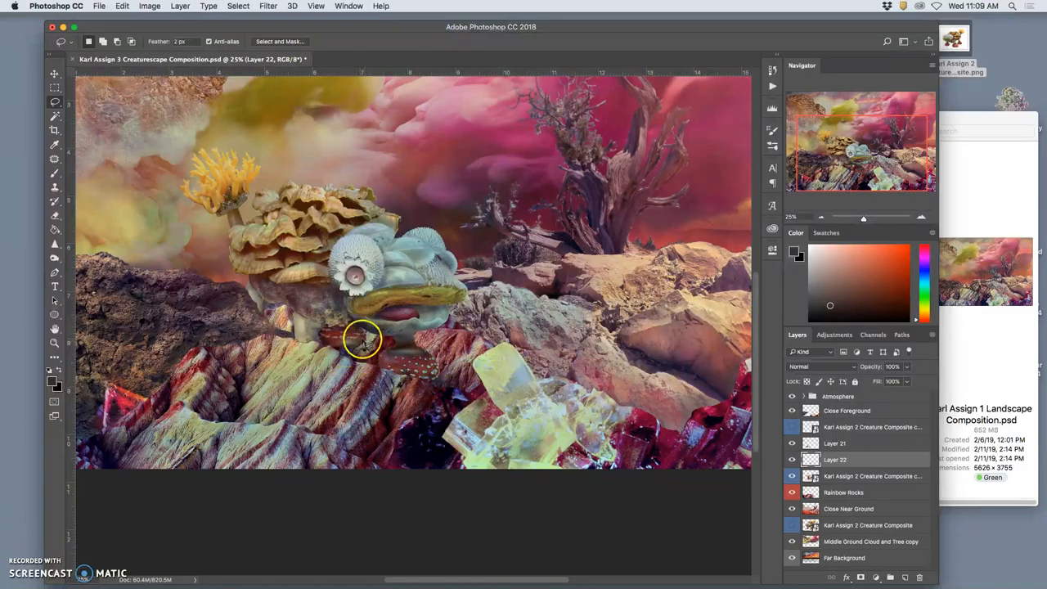
{"action": "mouse_move", "coordinate": [346, 351]}
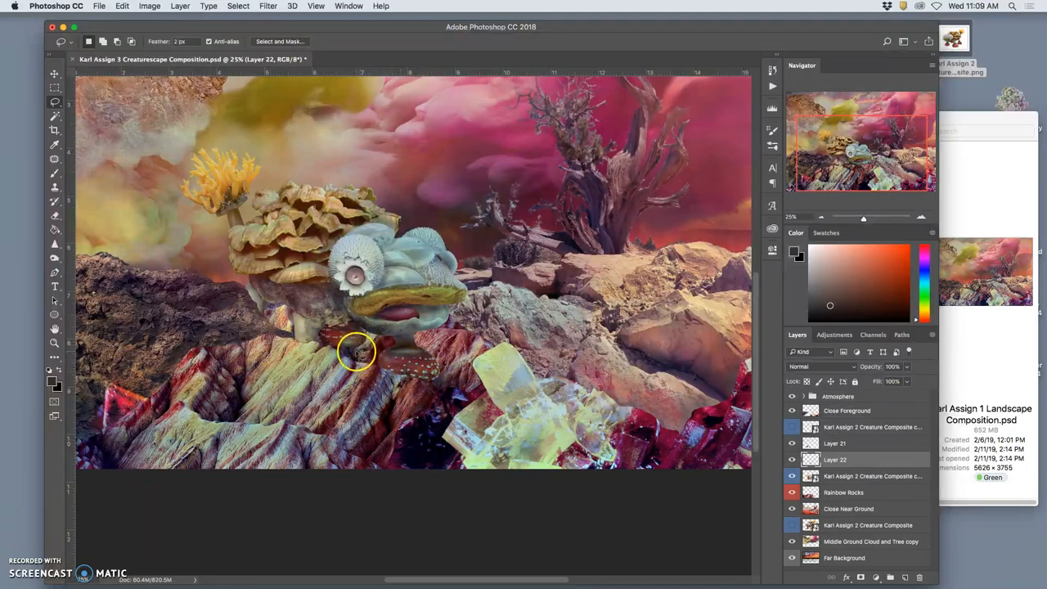
{"action": "mouse_move", "coordinate": [514, 385]}
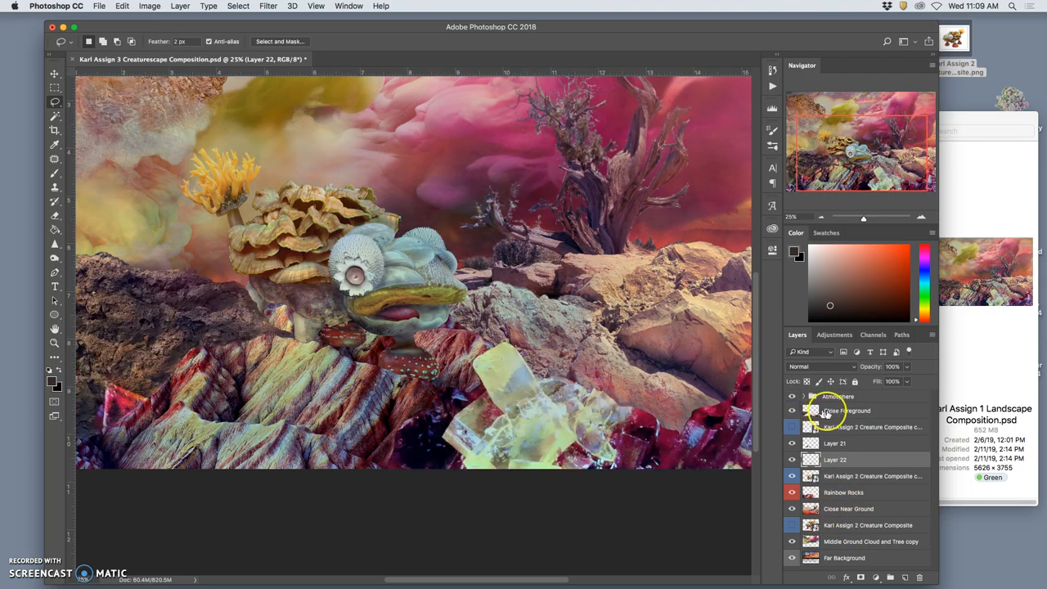
- Create empty Layer 23 from Close Foreground and move it beneath Layer 22
{"action": "left_click", "coordinate": [846, 410]}
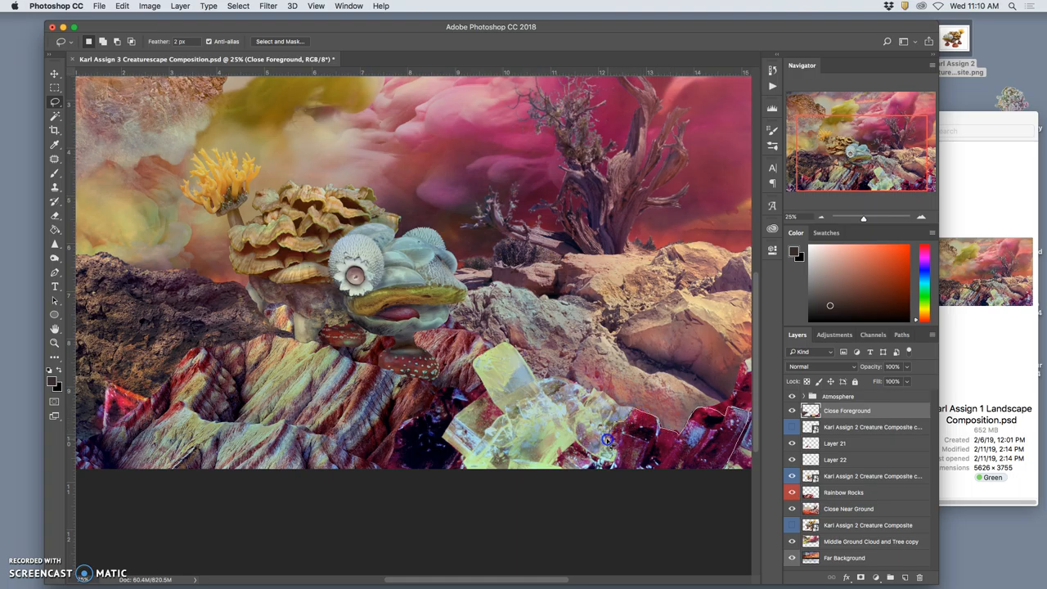
{"action": "mouse_move", "coordinate": [563, 470]}
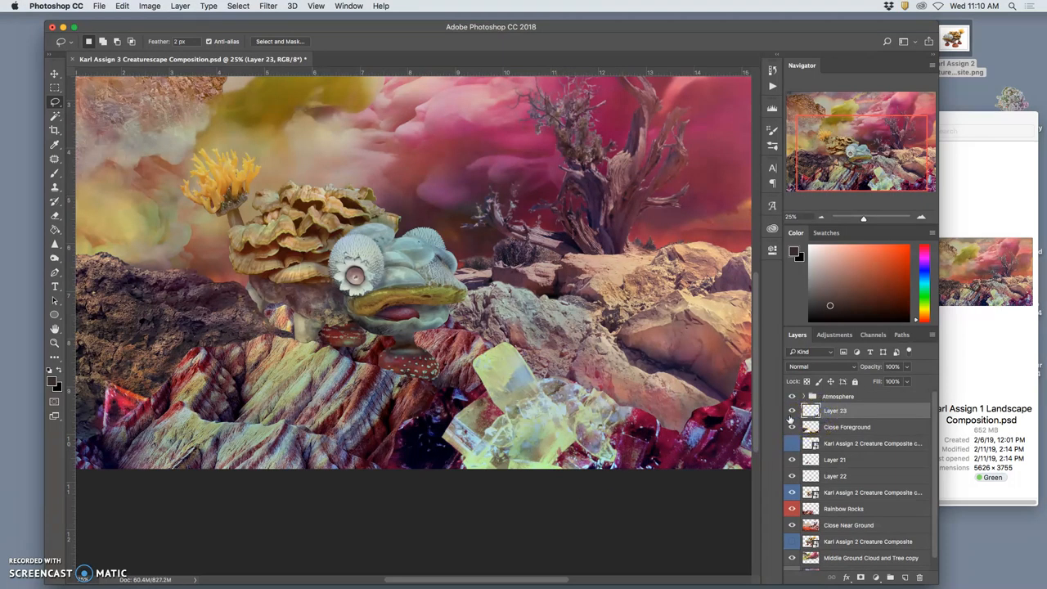
{"action": "left_click", "coordinate": [842, 410]}
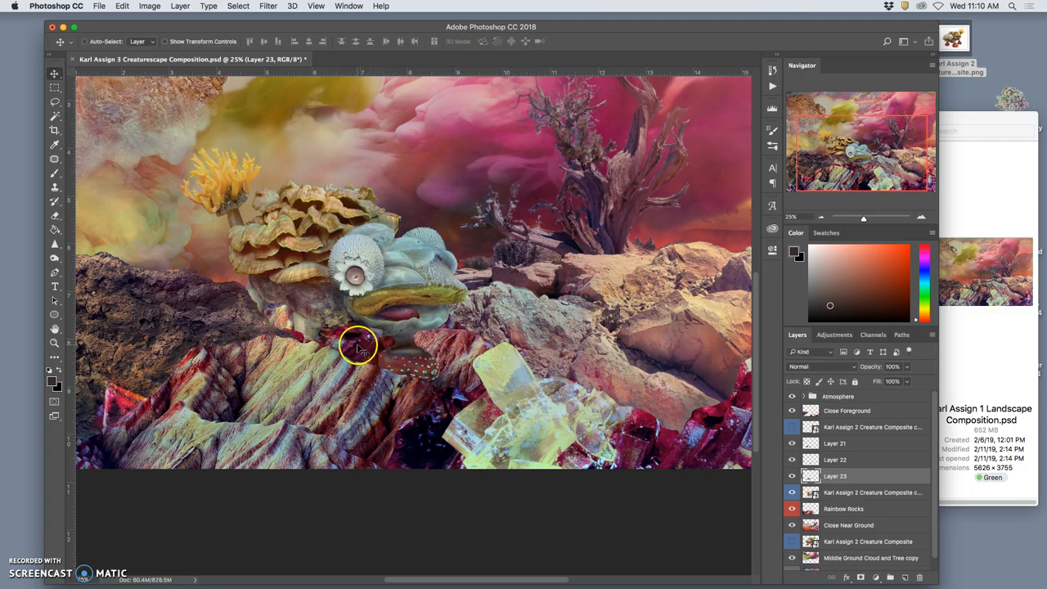
- Transform Layer 23's red speckled piece into a rounded cap under the creature's mouth
{"action": "right_click", "coordinate": [358, 347]}
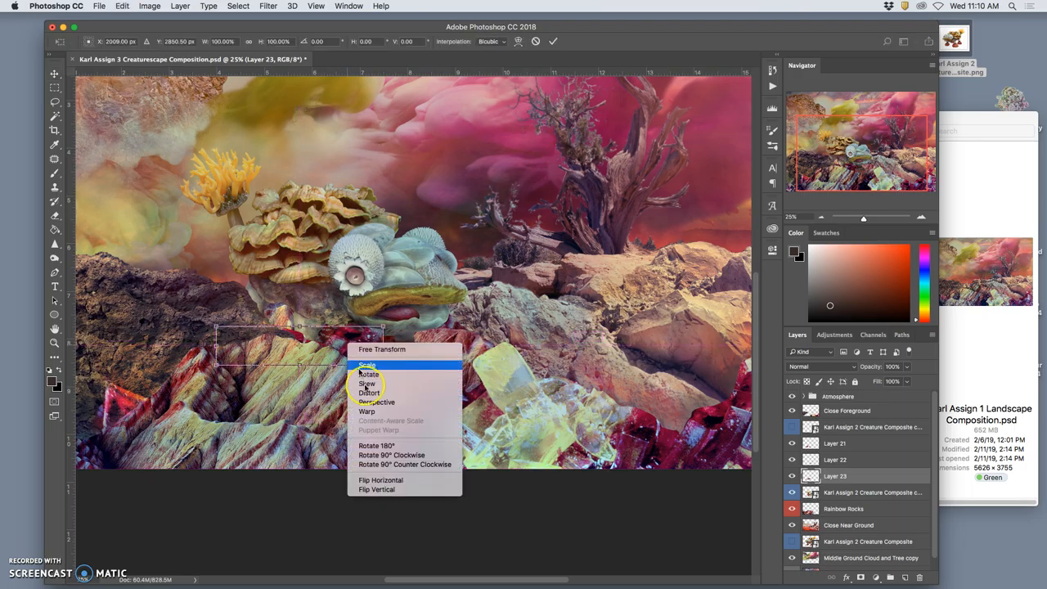
{"action": "left_click", "coordinate": [380, 480]}
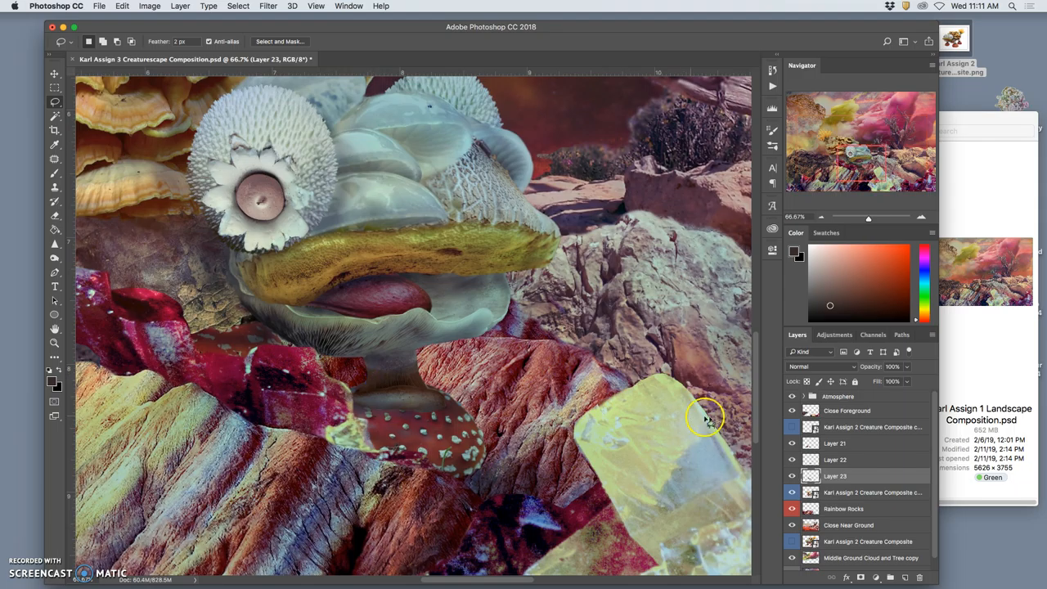
- On creature composite copy 2, begin a Magic Wand selection of the creature's shape
{"action": "left_click", "coordinate": [859, 492]}
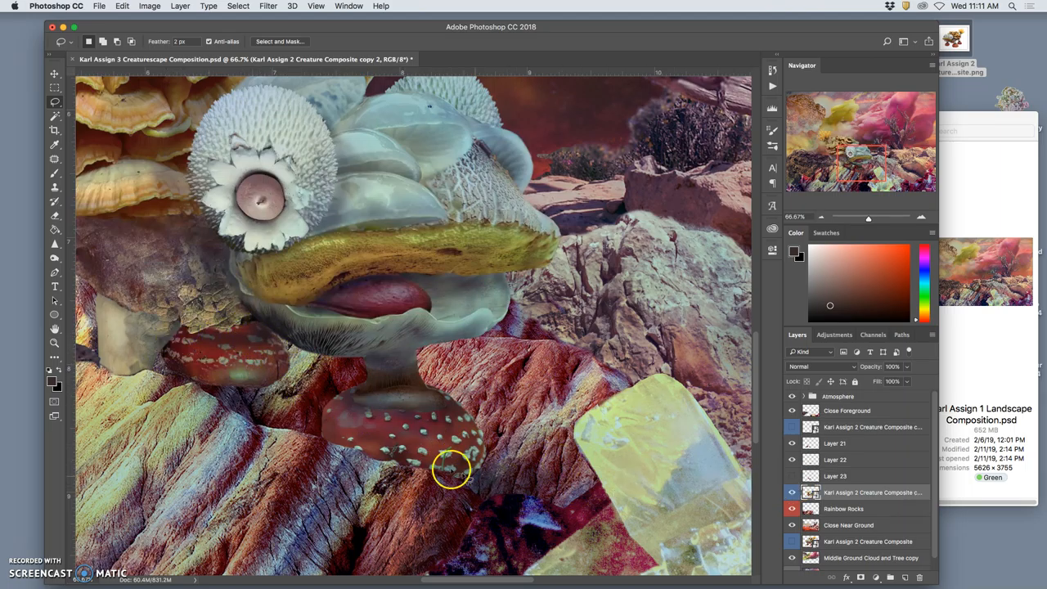
{"action": "left_click", "coordinate": [55, 116]}
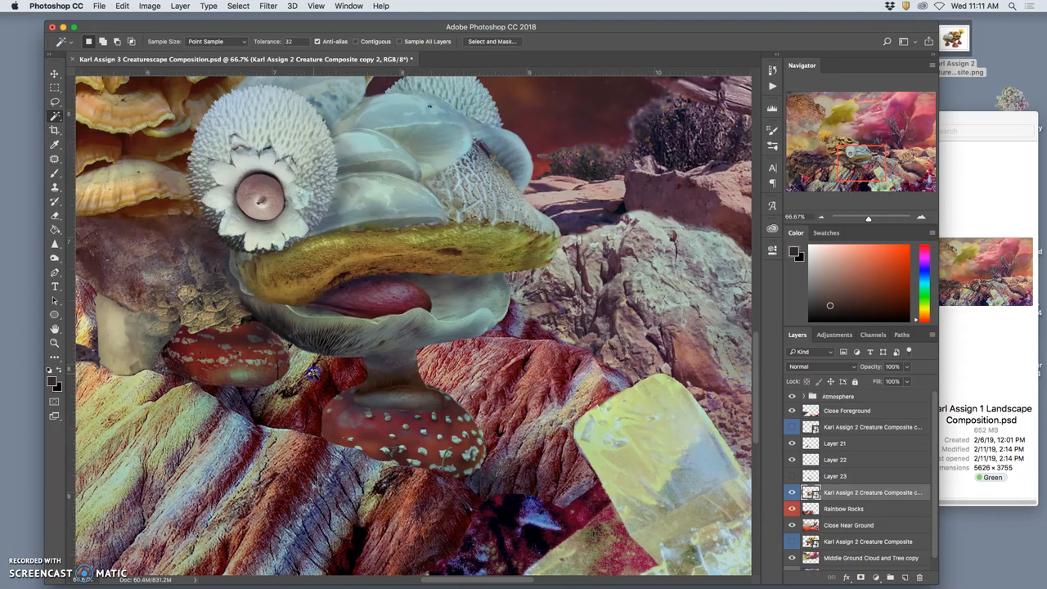
{"action": "left_click", "coordinate": [319, 382]}
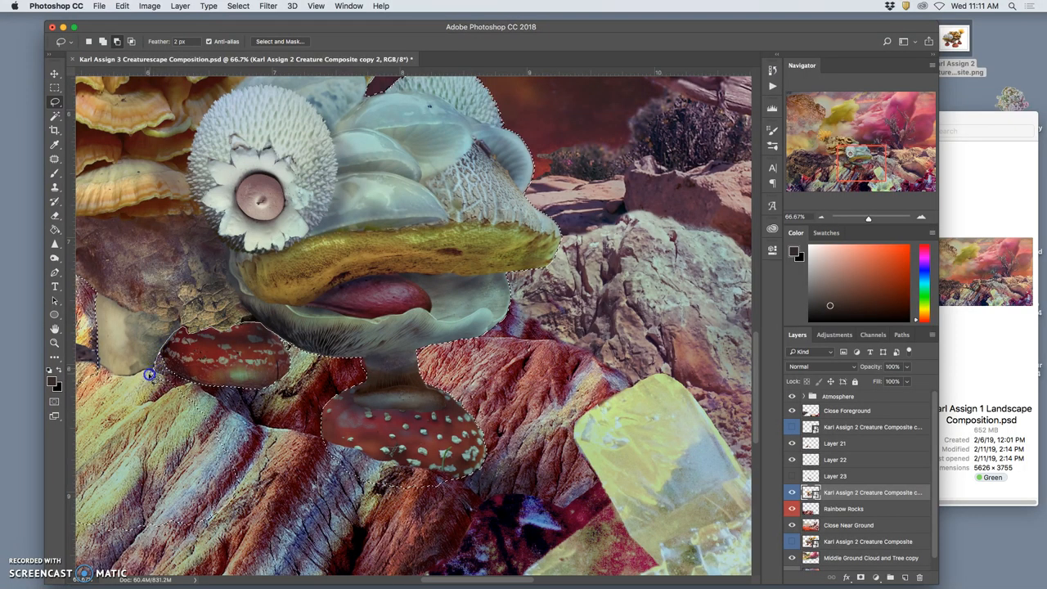
{"action": "mouse_move", "coordinate": [274, 511]}
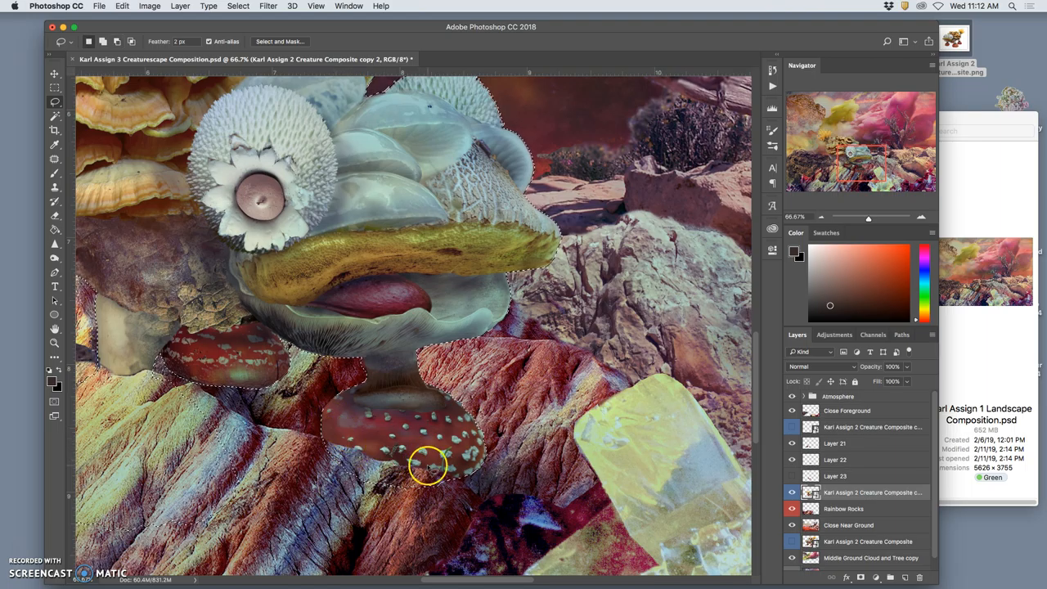
{"action": "mouse_move", "coordinate": [691, 385]}
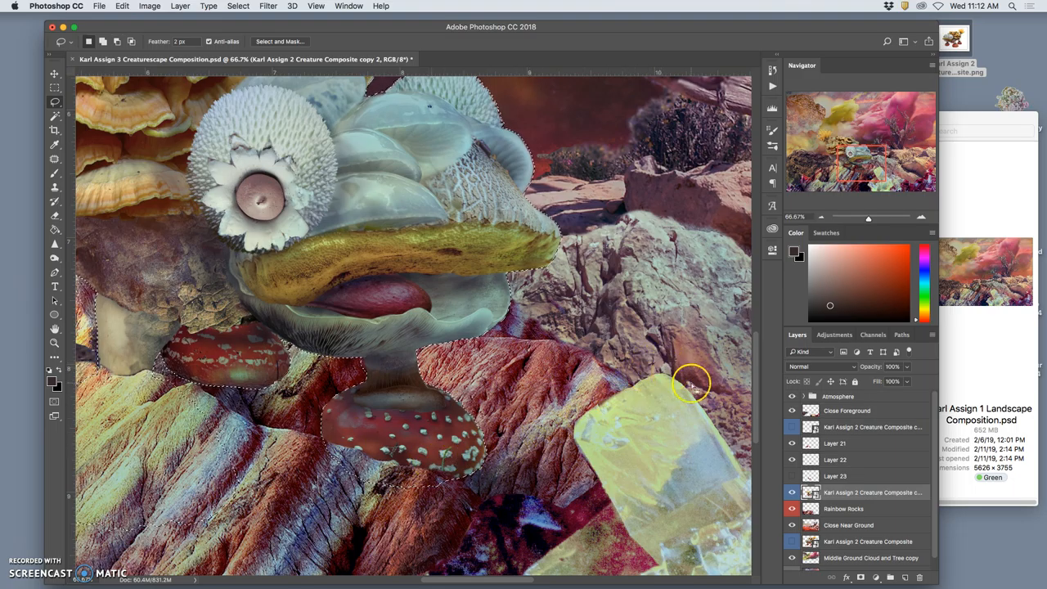
{"action": "mouse_move", "coordinate": [343, 370]}
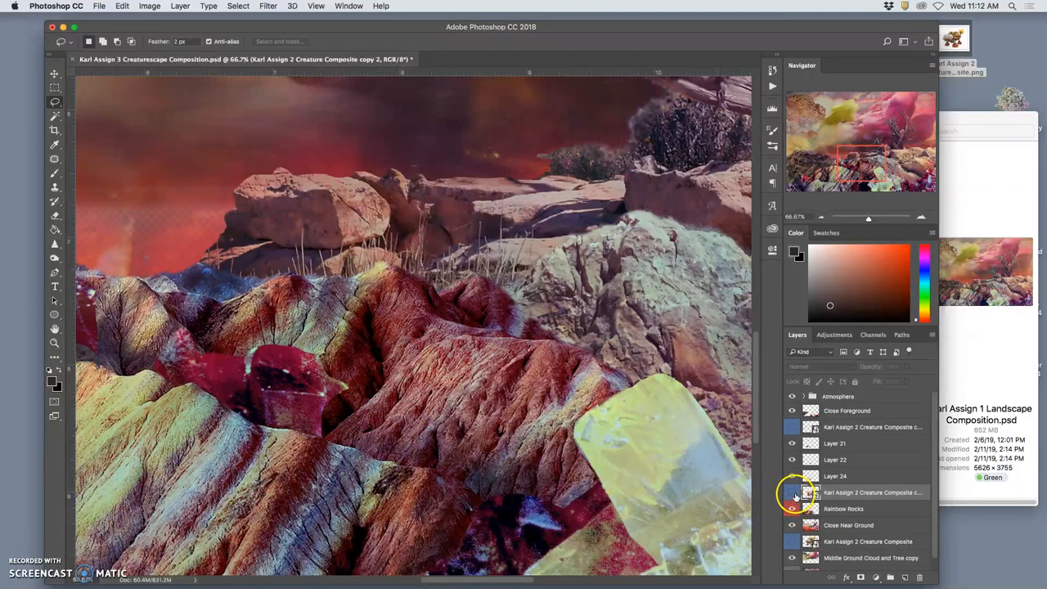
- Make the creature composite layer visible again and select Layer 24
{"action": "left_click", "coordinate": [791, 491]}
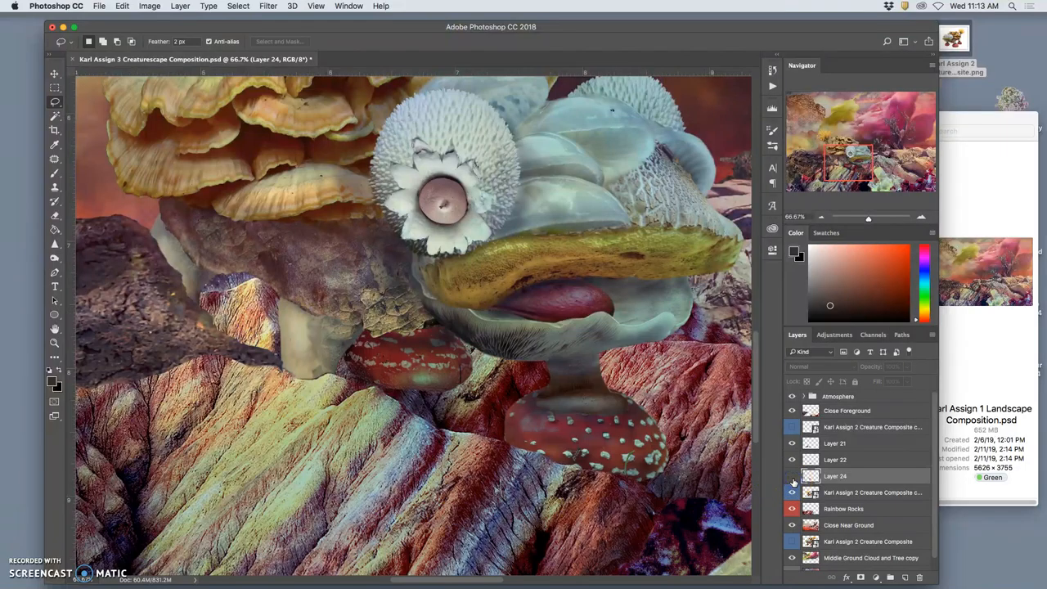
{"action": "left_click", "coordinate": [792, 476]}
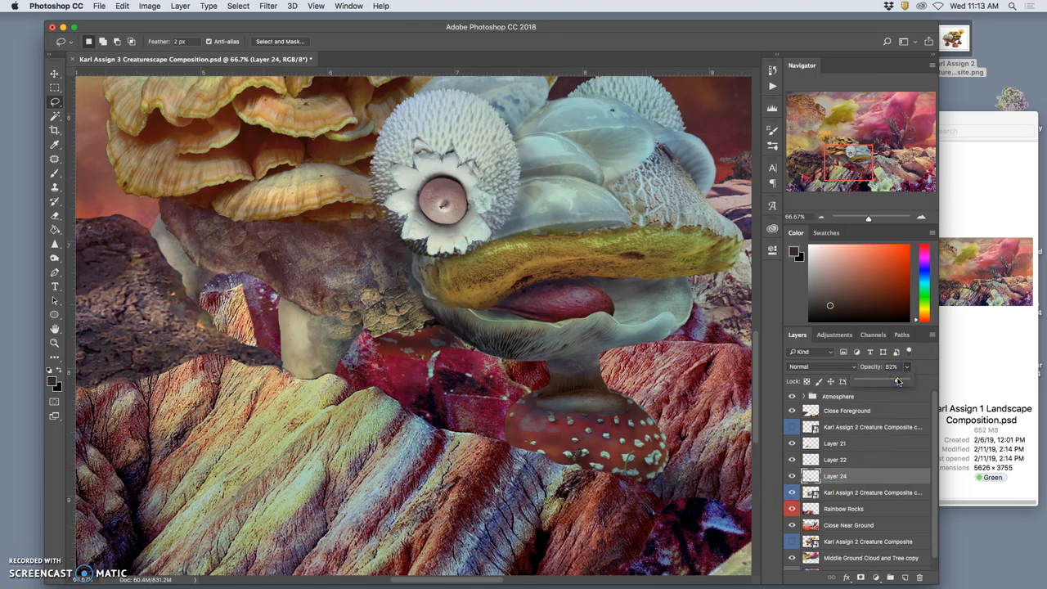
- Drag Layer 24's opacity slider down to 77%
{"action": "left_click_drag", "start_coordinate": [899, 381], "coordinate": [895, 381]}
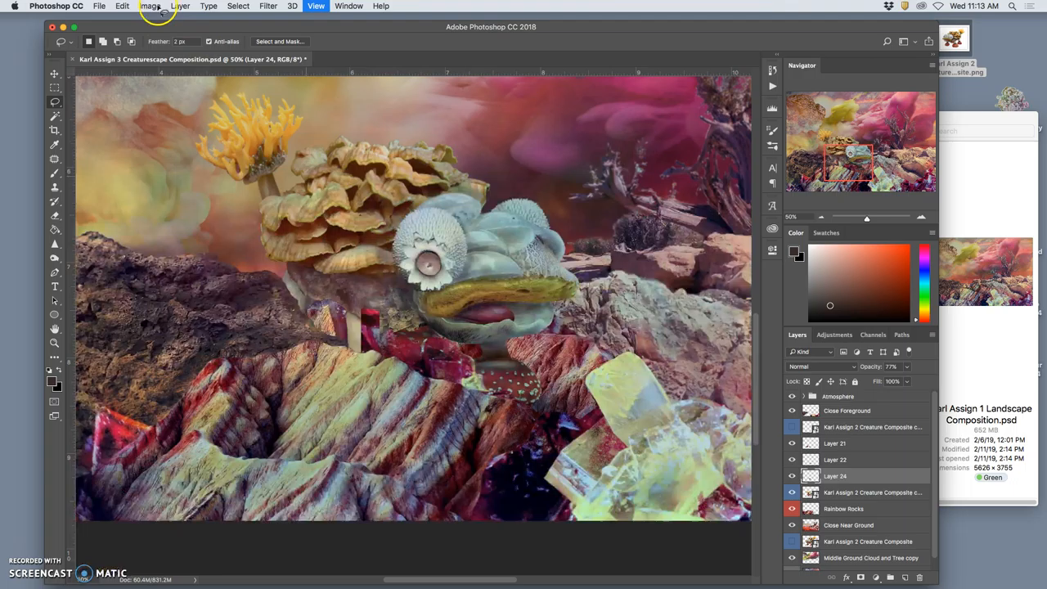
{"action": "left_click", "coordinate": [150, 6]}
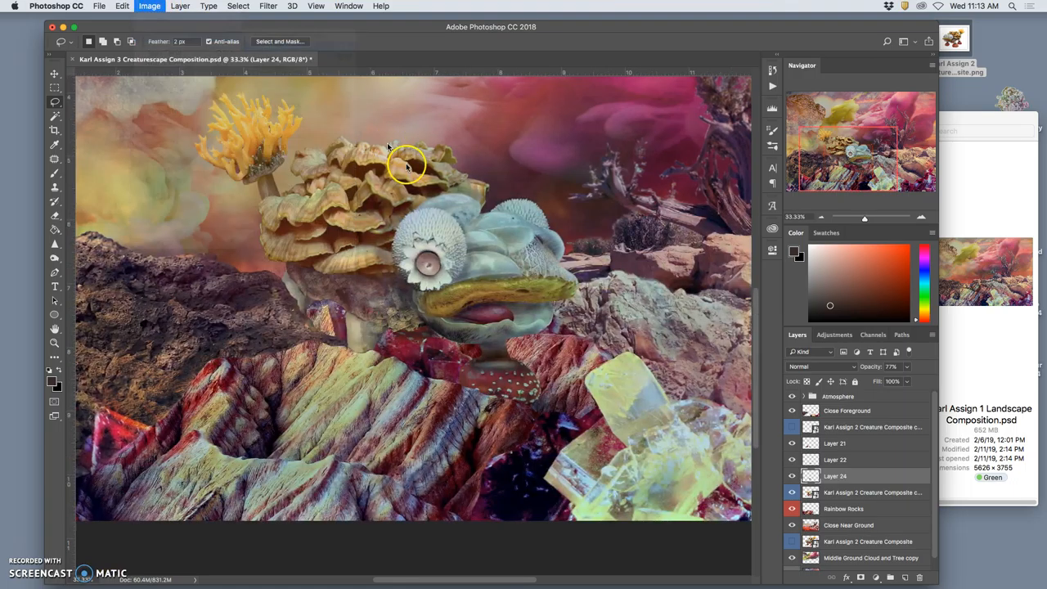
- Apply Levels to Layer 24 with midtones 0.63 and output white 213
{"action": "left_click", "coordinate": [149, 6]}
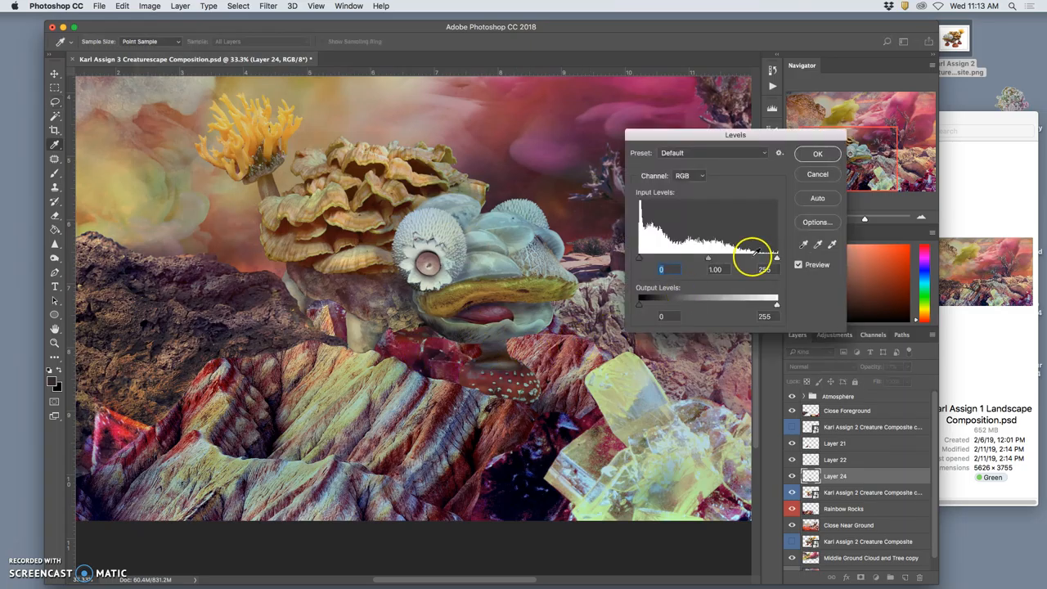
{"action": "left_click_drag", "start_coordinate": [753, 256], "coordinate": [708, 256]}
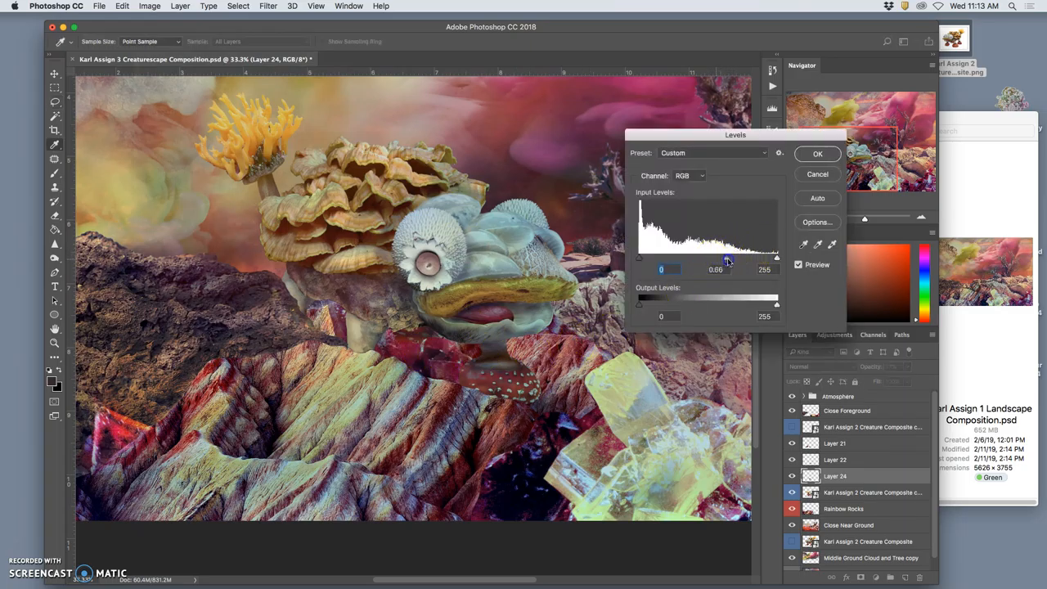
{"action": "left_click_drag", "start_coordinate": [731, 257], "coordinate": [728, 256]}
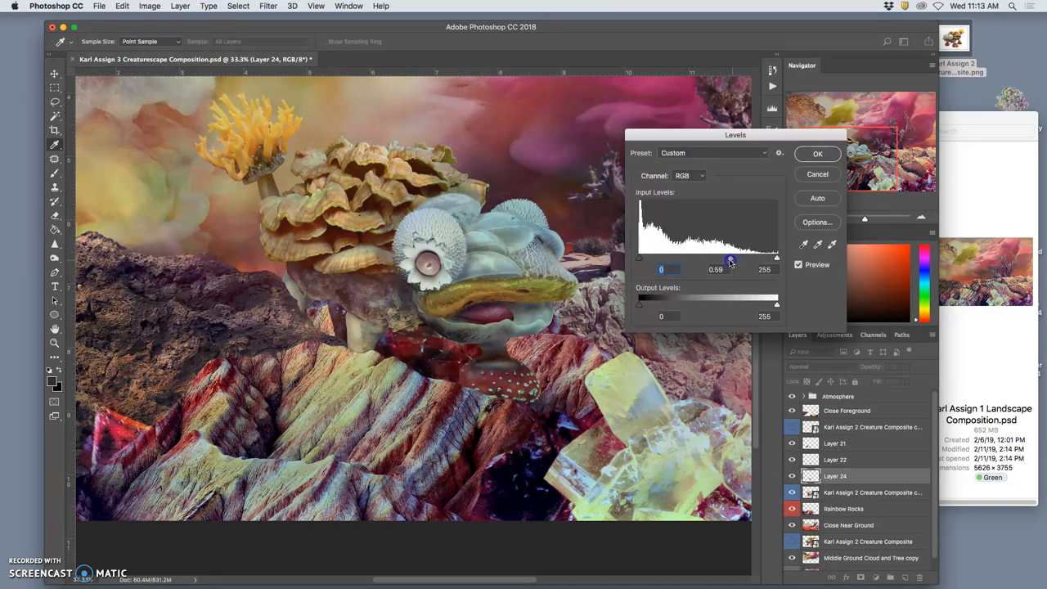
{"action": "left_click_drag", "start_coordinate": [775, 302], "coordinate": [767, 302]}
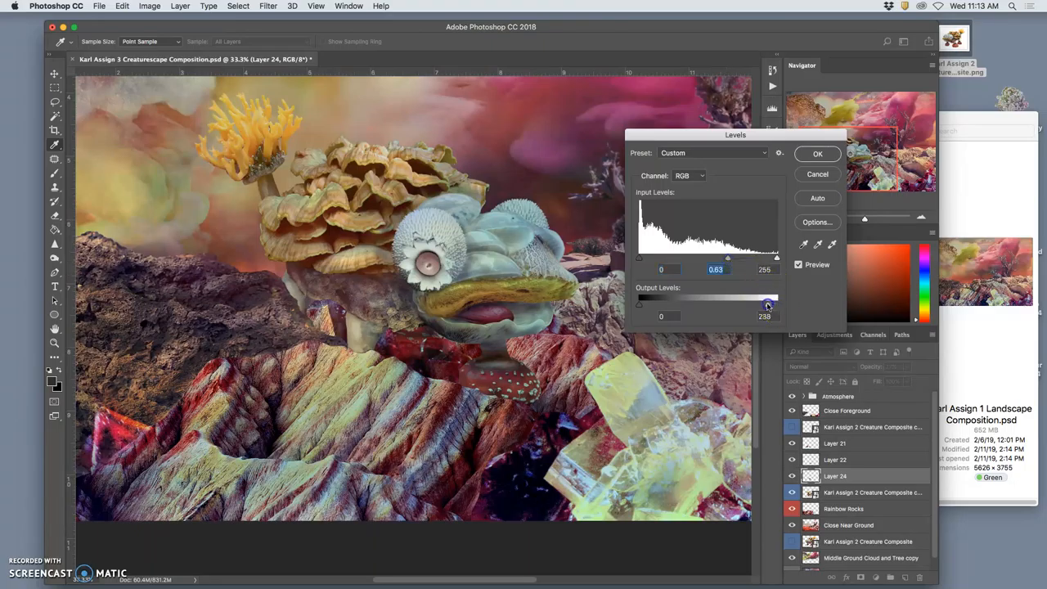
{"action": "left_click_drag", "start_coordinate": [775, 302], "coordinate": [754, 301]}
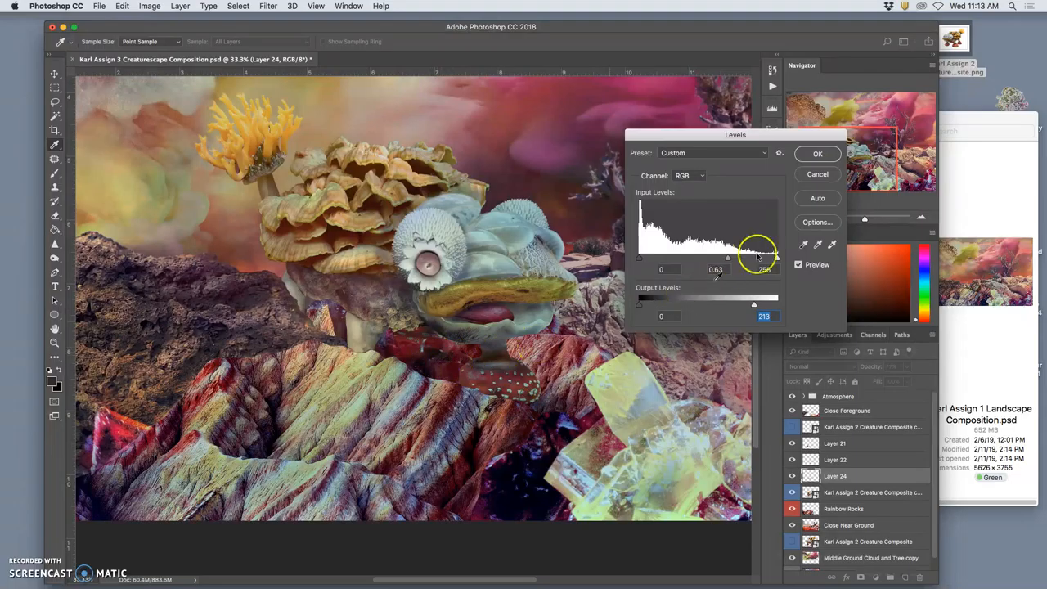
{"action": "left_click", "coordinate": [816, 154]}
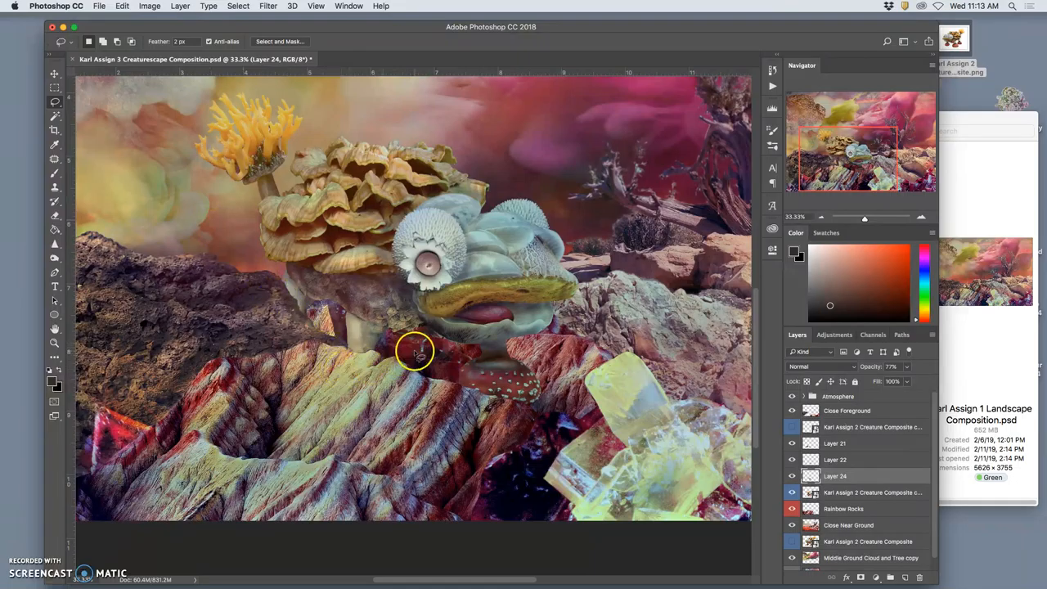
{"action": "mouse_move", "coordinate": [63, 168]}
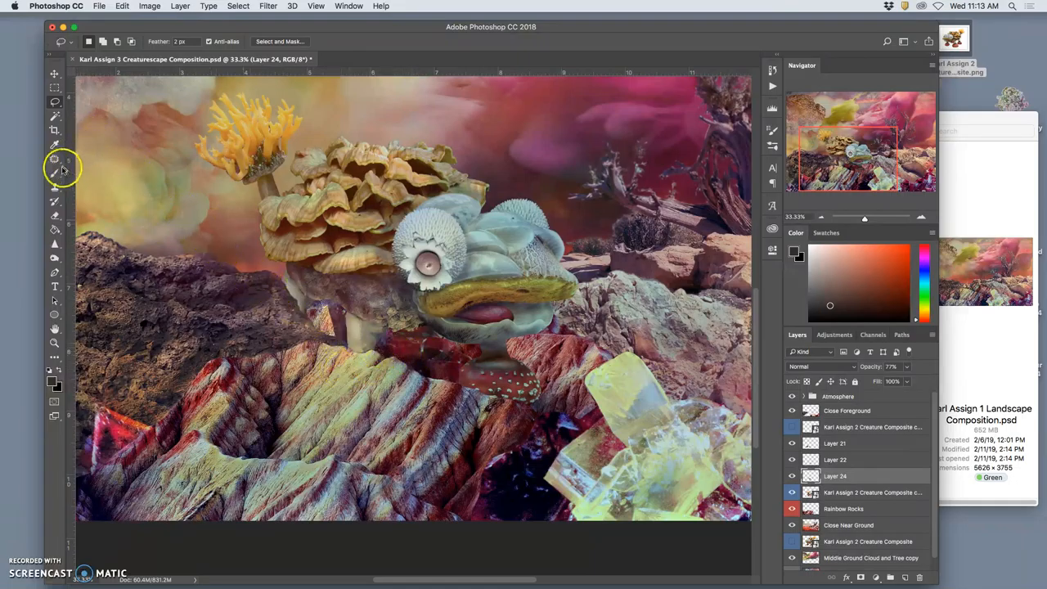
- Use the Clone Stamp at 42% opacity to clone rock texture onto Layer 24
{"action": "left_click", "coordinate": [55, 172]}
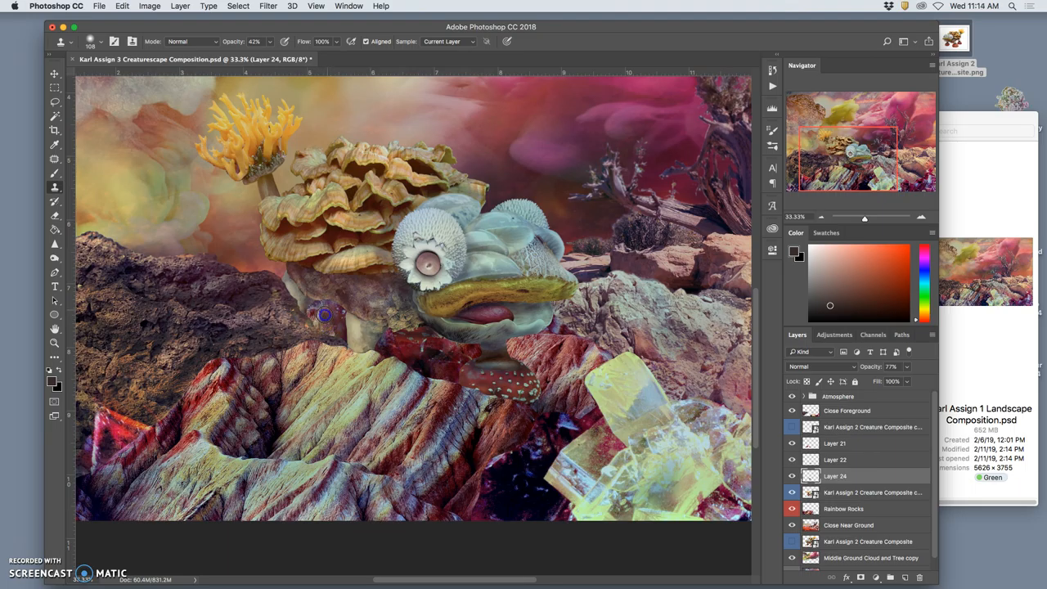
{"action": "mouse_move", "coordinate": [334, 333]}
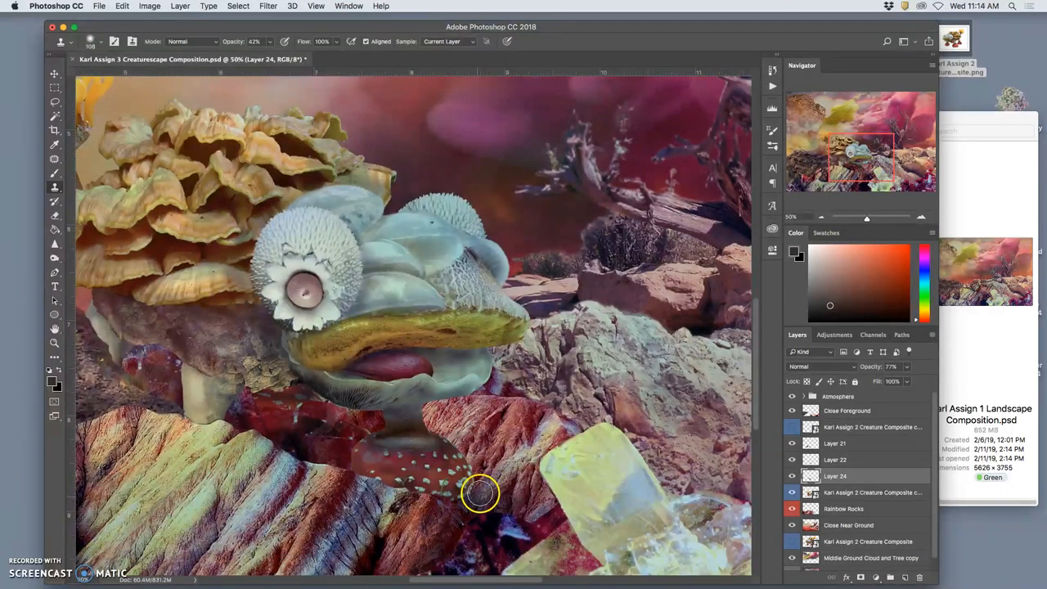
- Copy a rock area onto new Layer 25 and reposition it over the red base
{"action": "scroll", "scroll_direction": "down", "scroll_amount": 3}
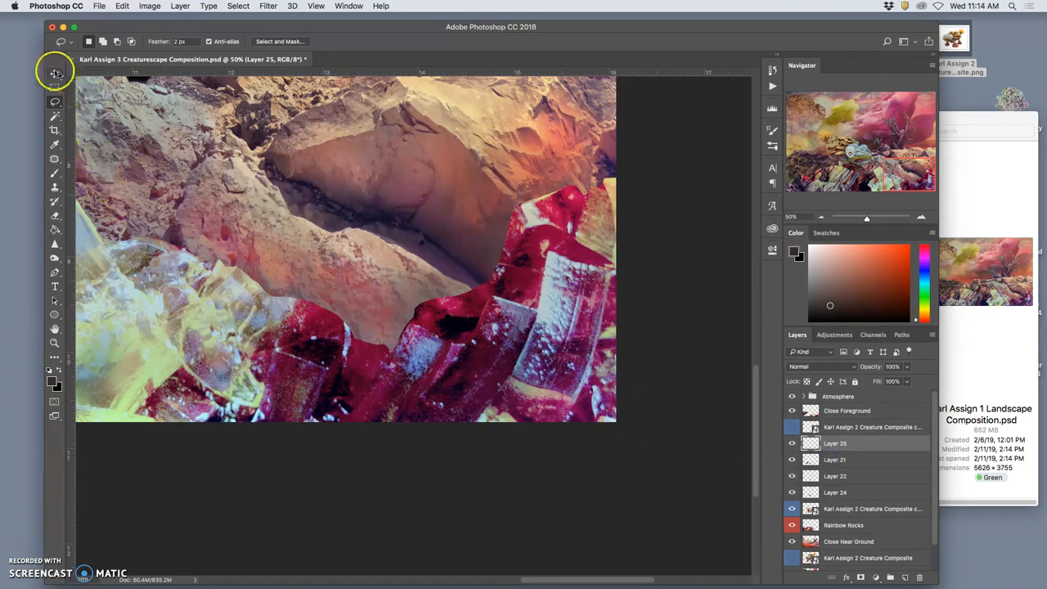
{"action": "left_click", "coordinate": [55, 72]}
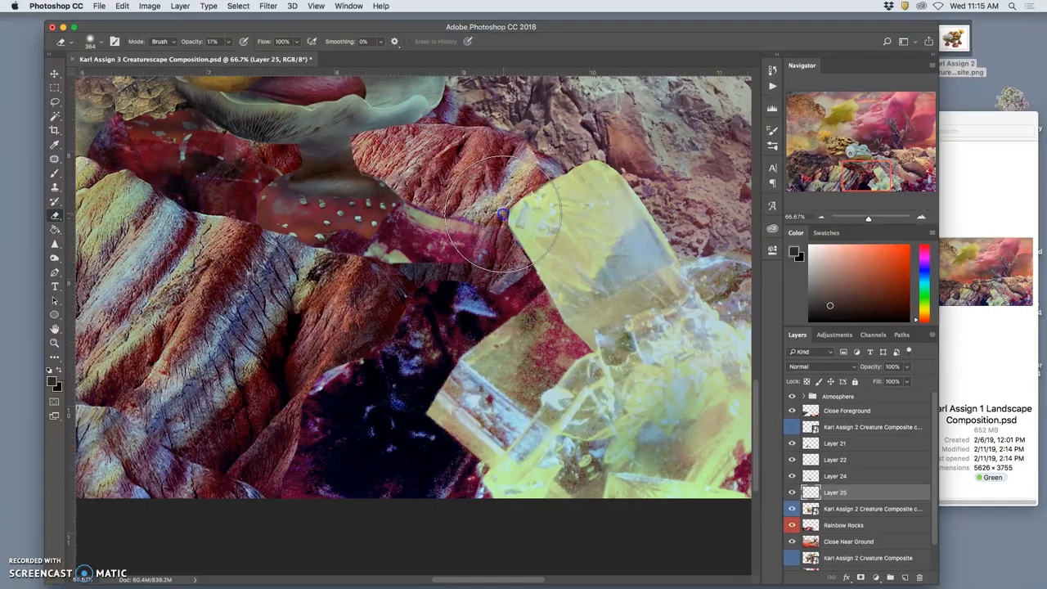
- Erase the Layer 25 rock patch edges with a soft 17% opacity eraser
{"action": "left_click_drag", "start_coordinate": [503, 215], "coordinate": [458, 302]}
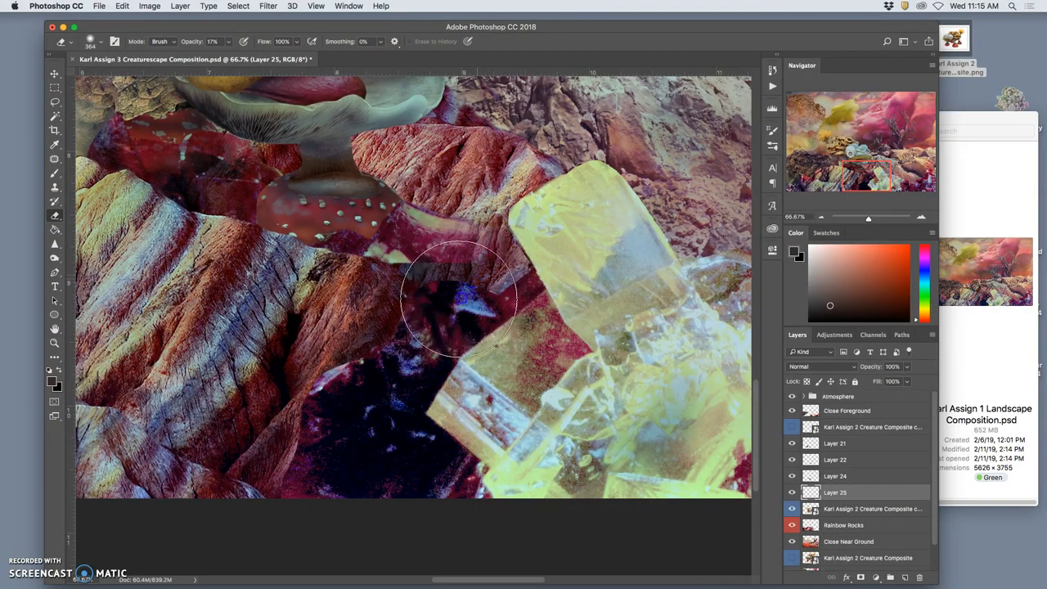
{"action": "mouse_move", "coordinate": [470, 278]}
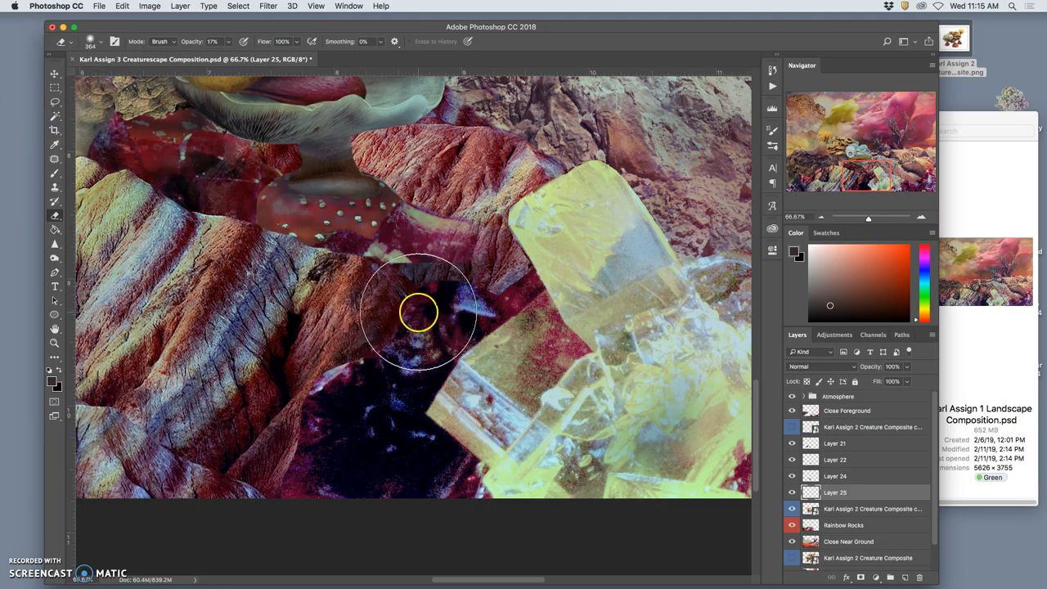
{"action": "left_click_drag", "start_coordinate": [420, 313], "coordinate": [360, 223]}
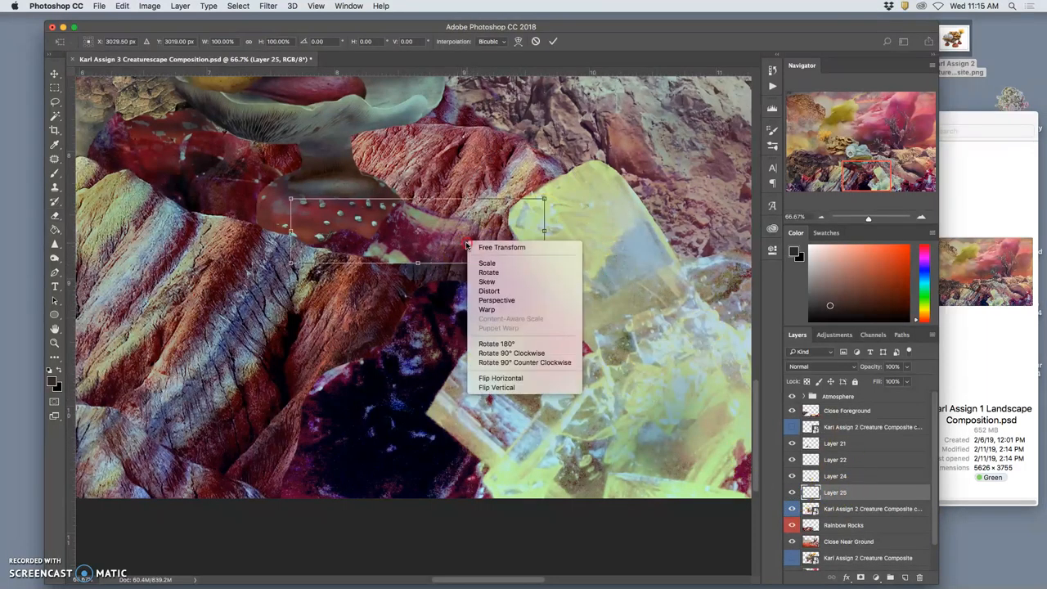
{"action": "mouse_move", "coordinate": [487, 263]}
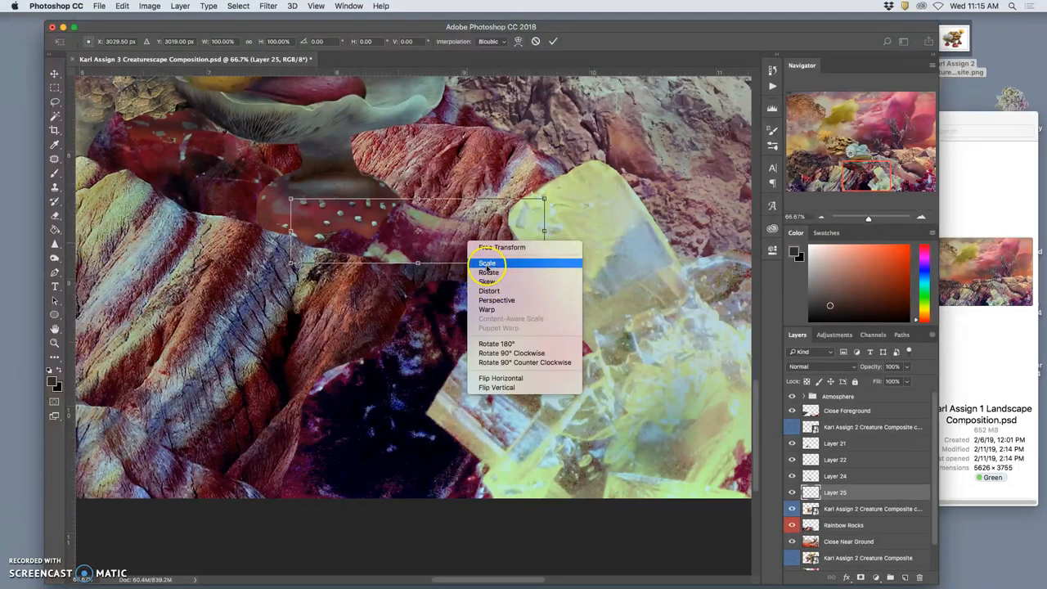
- Stretch the rock patch to 133% height and distort its top corner
{"action": "left_click", "coordinate": [486, 263]}
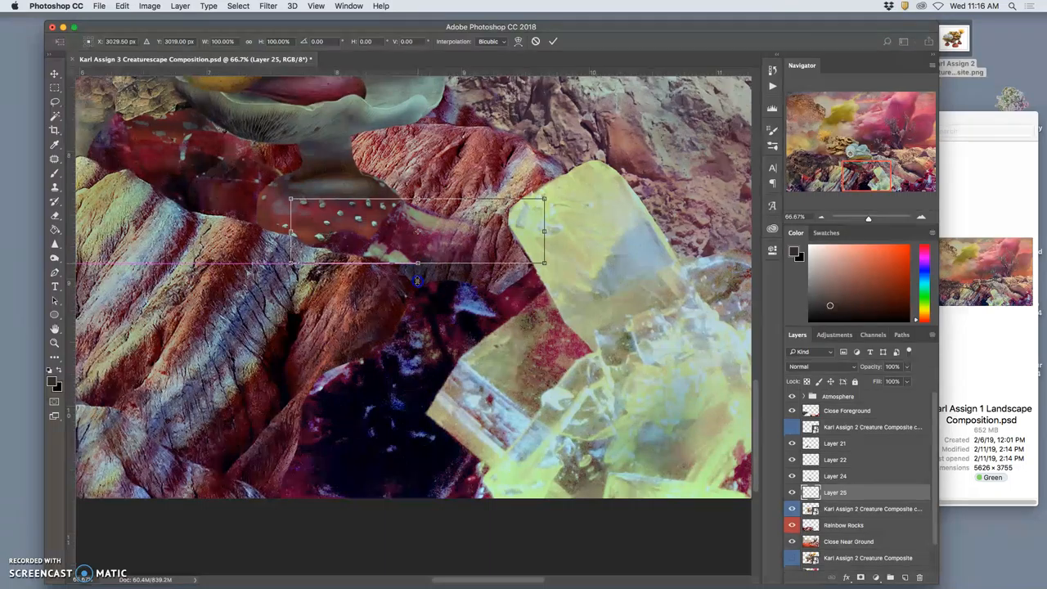
{"action": "left_click_drag", "start_coordinate": [417, 261], "coordinate": [418, 286]}
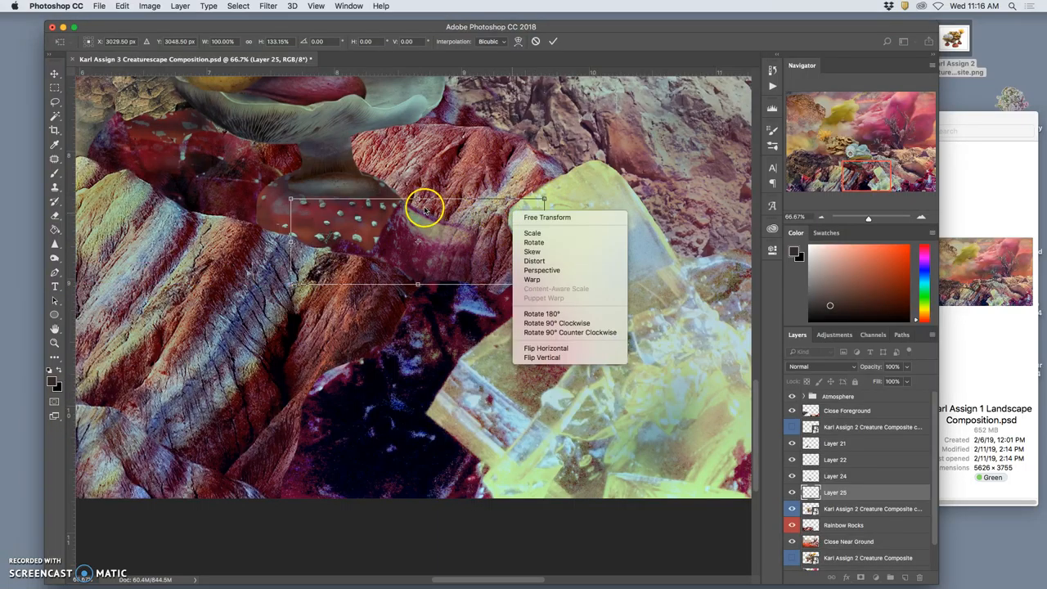
{"action": "mouse_move", "coordinate": [533, 233]}
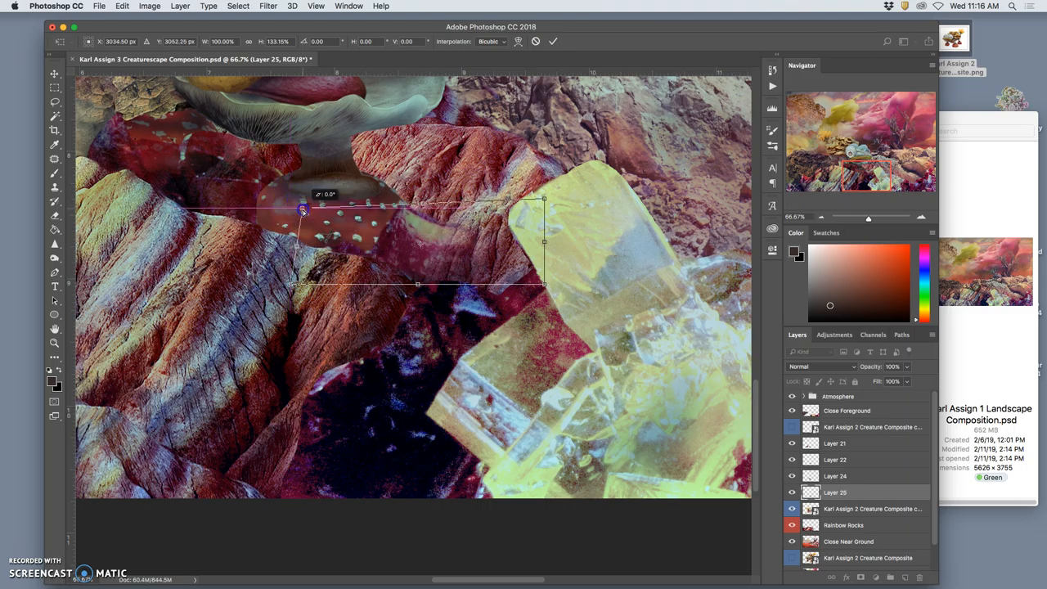
{"action": "left_click_drag", "start_coordinate": [303, 210], "coordinate": [313, 218]}
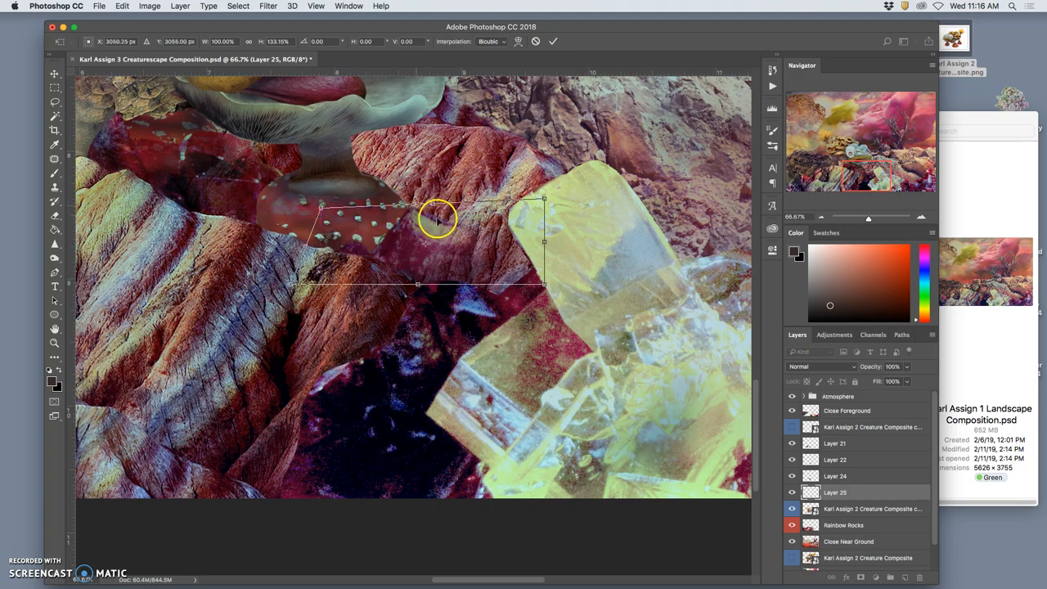
{"action": "mouse_move", "coordinate": [450, 232]}
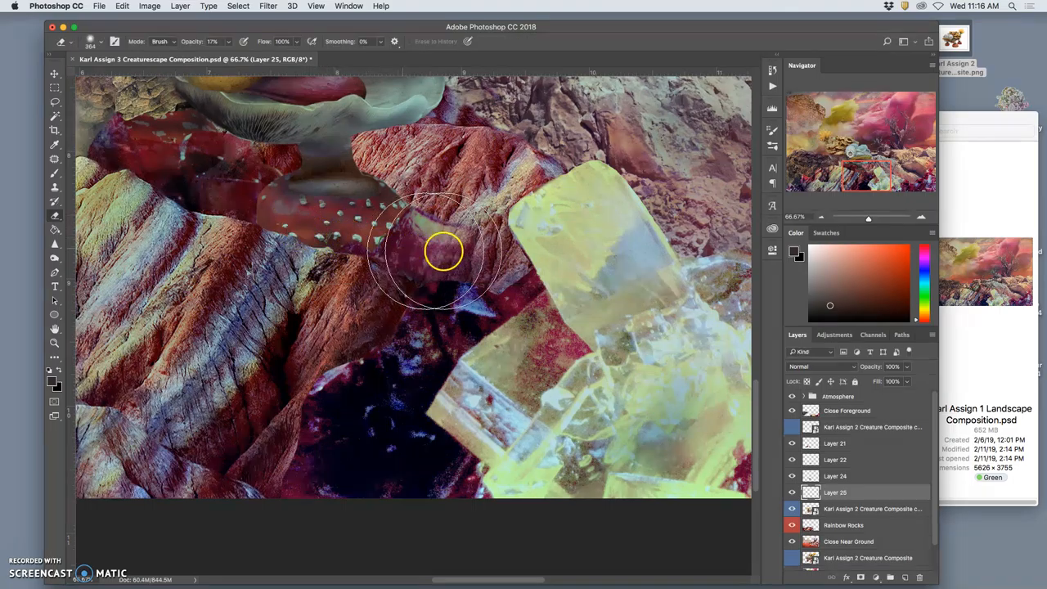
- Adjust Layer 25's rock patch with Levels inputs of 13, 0.93 and 226
{"action": "left_click", "coordinate": [149, 6]}
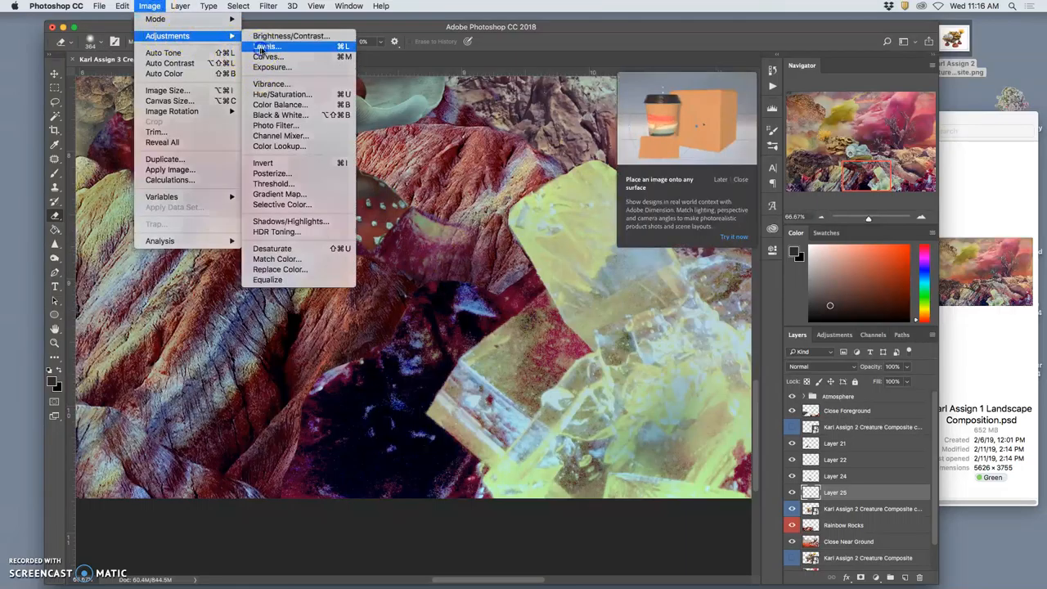
{"action": "left_click", "coordinate": [265, 46]}
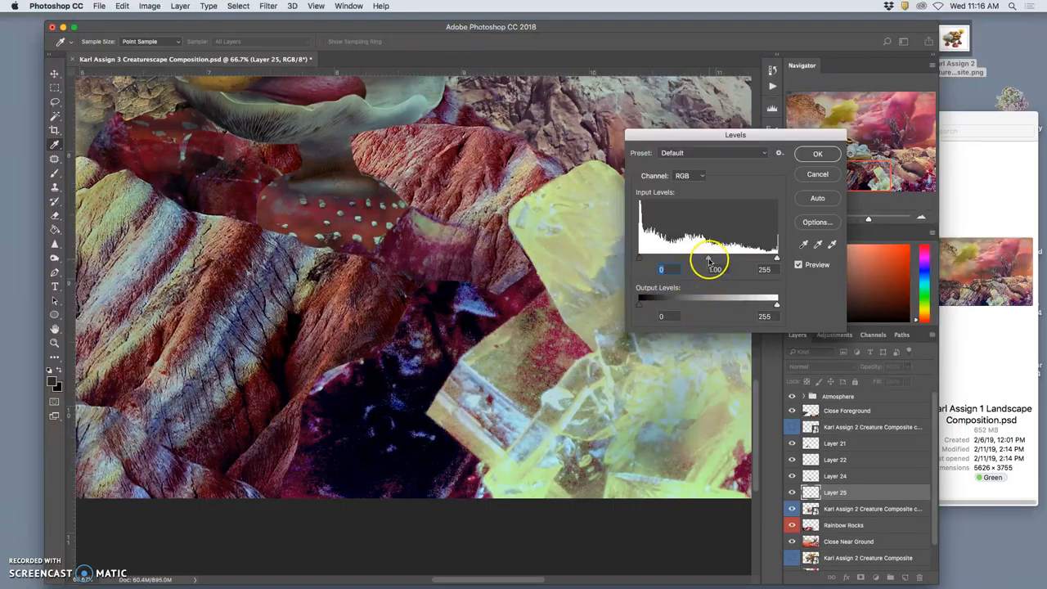
{"action": "left_click_drag", "start_coordinate": [710, 257], "coordinate": [713, 258]}
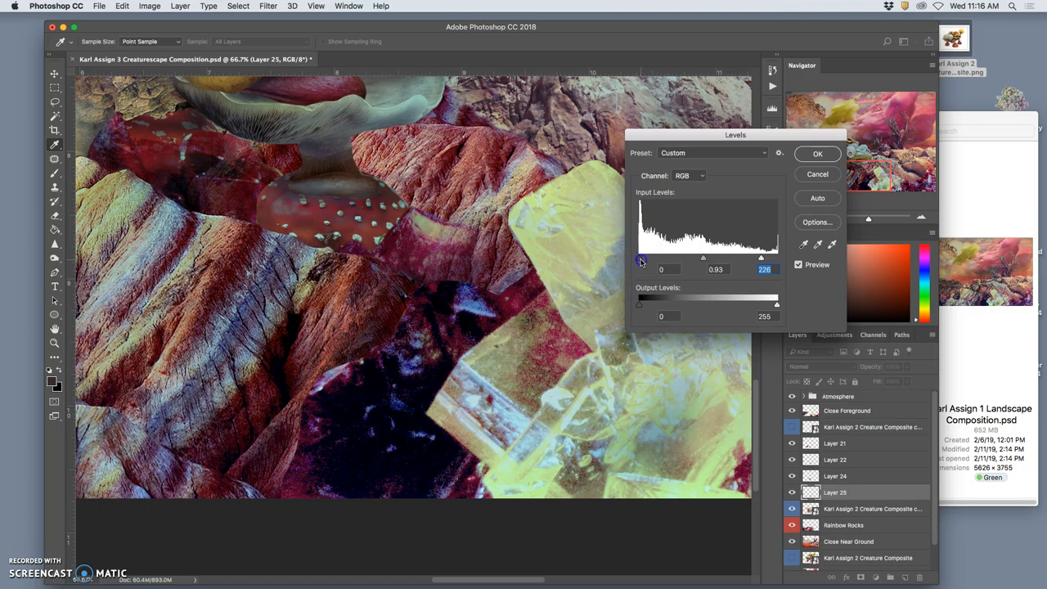
{"action": "left_click_drag", "start_coordinate": [640, 257], "coordinate": [661, 257]}
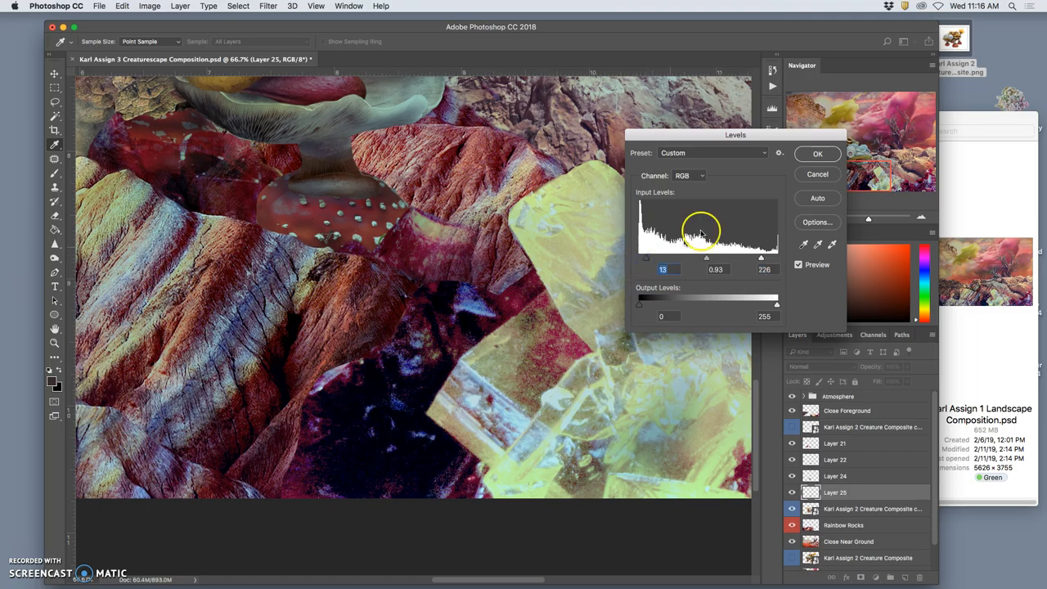
{"action": "left_click", "coordinate": [817, 153]}
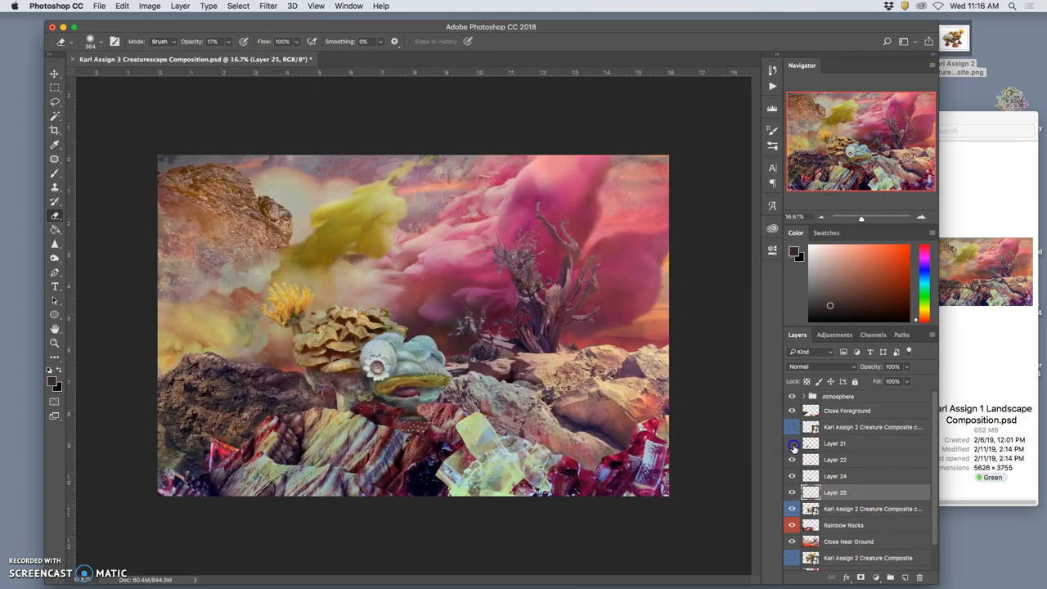
- Check Layers 21 and 22, then name the merged patch layer 'Rocks at the feet'
{"action": "left_click", "coordinate": [791, 426]}
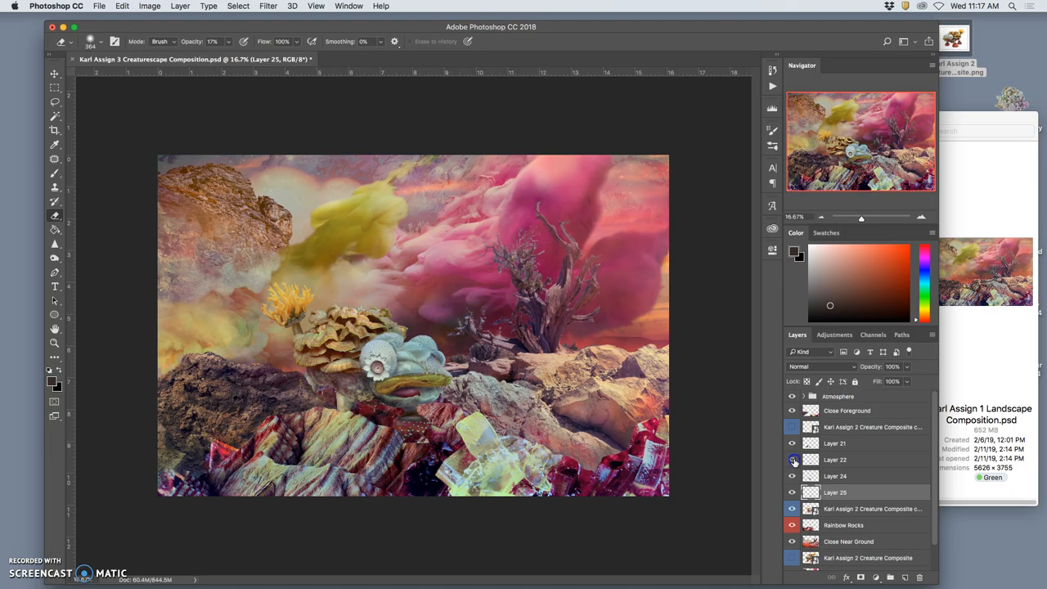
{"action": "left_click", "coordinate": [791, 476]}
{"action": "type", "text": "Rocks at the feet"}
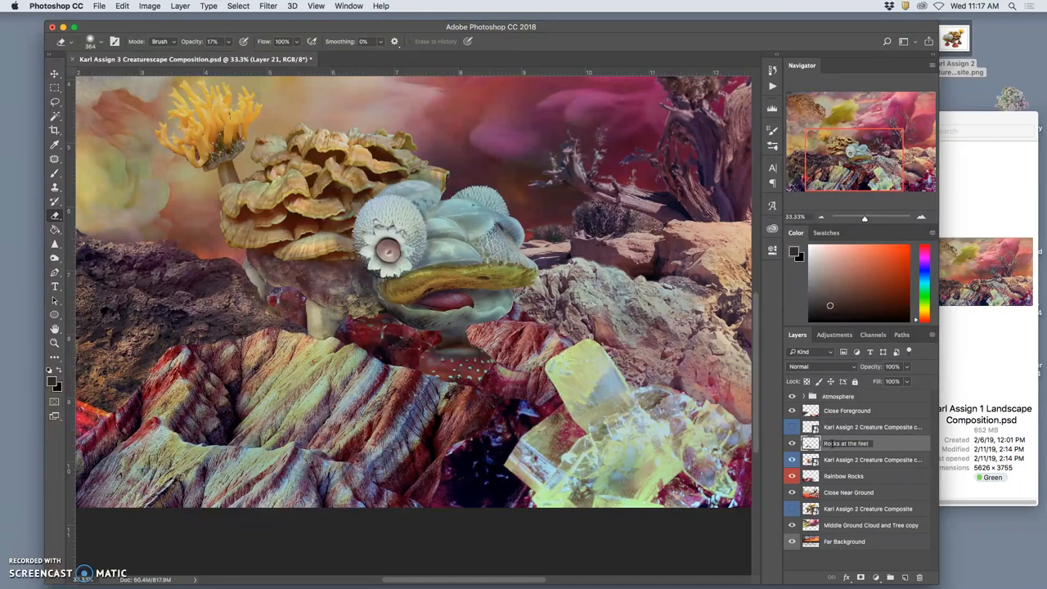
{"action": "left_click", "coordinate": [791, 459]}
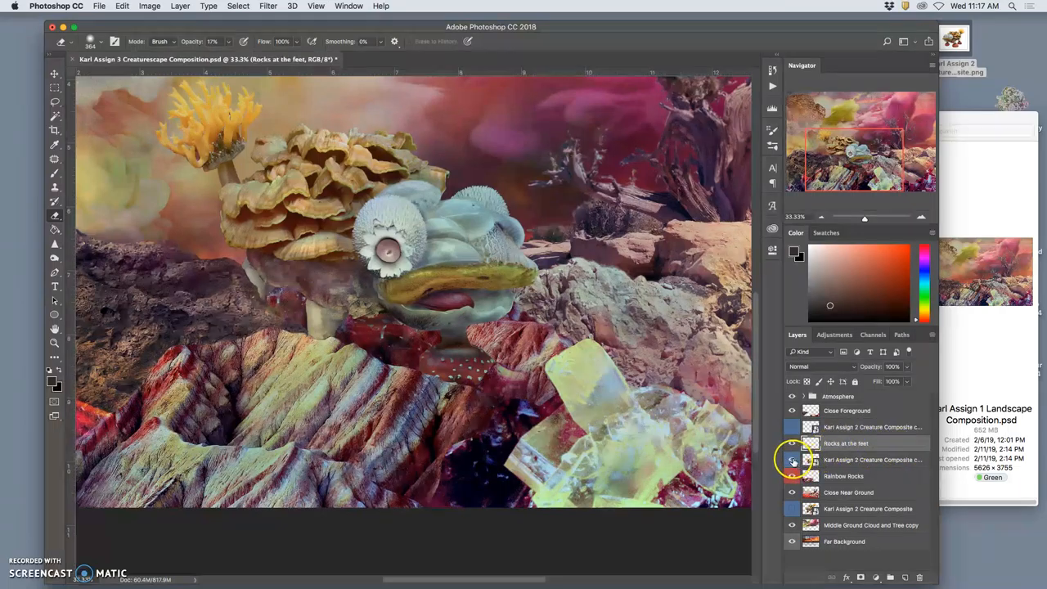
- Toggle the creature and Rocks at the feet visibility to compare the rocks
{"action": "left_click", "coordinate": [791, 459]}
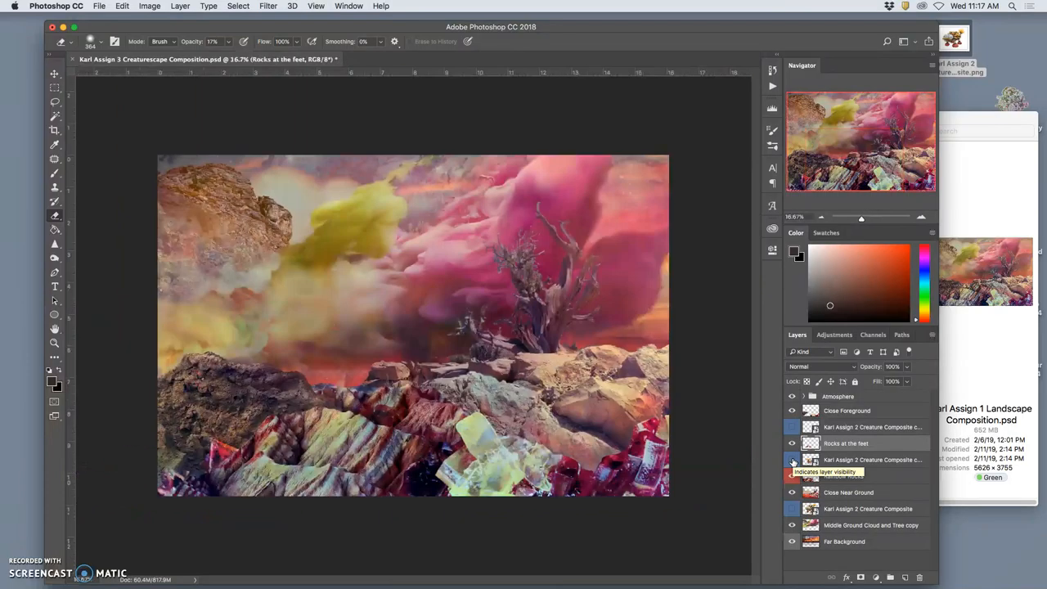
{"action": "left_click", "coordinate": [790, 459]}
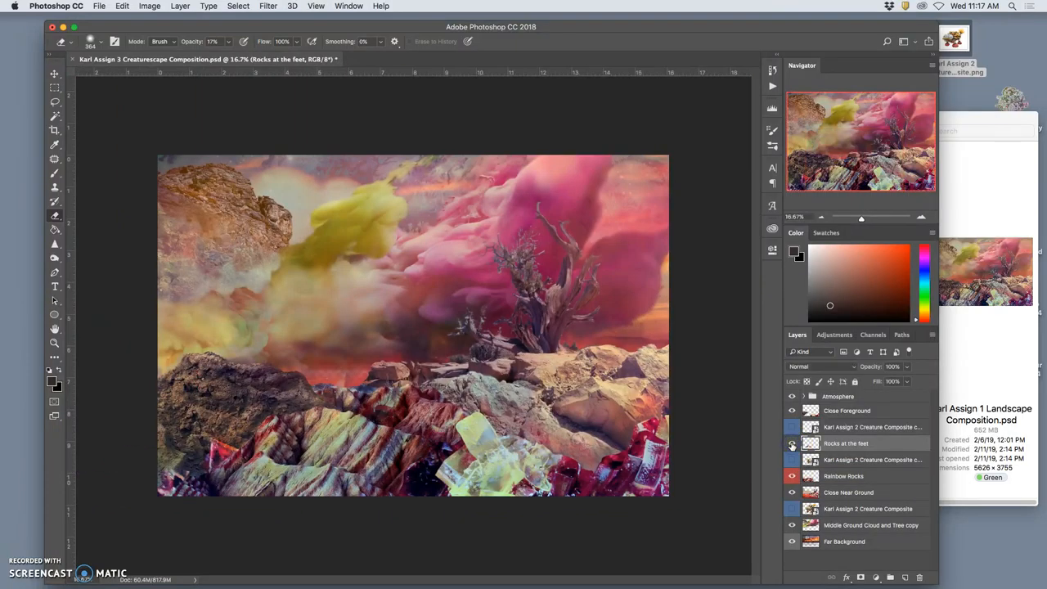
{"action": "left_click", "coordinate": [791, 443]}
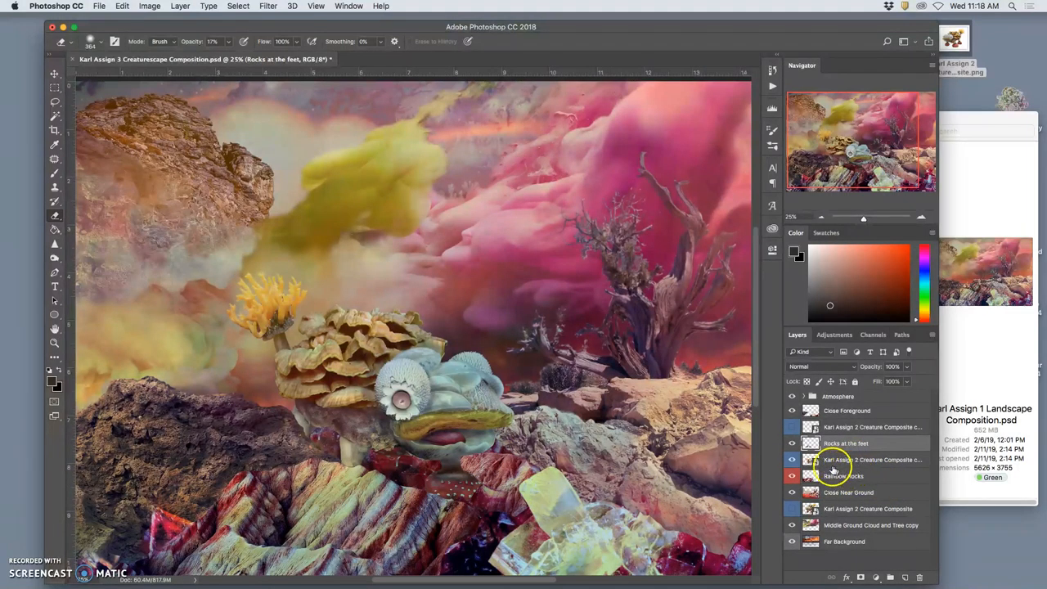
- Create a new layer named 'Gradient Overlay' directly above Rainbow Rocks
{"action": "left_click", "coordinate": [843, 475]}
{"action": "type", "text": "Gradient Overlay"}
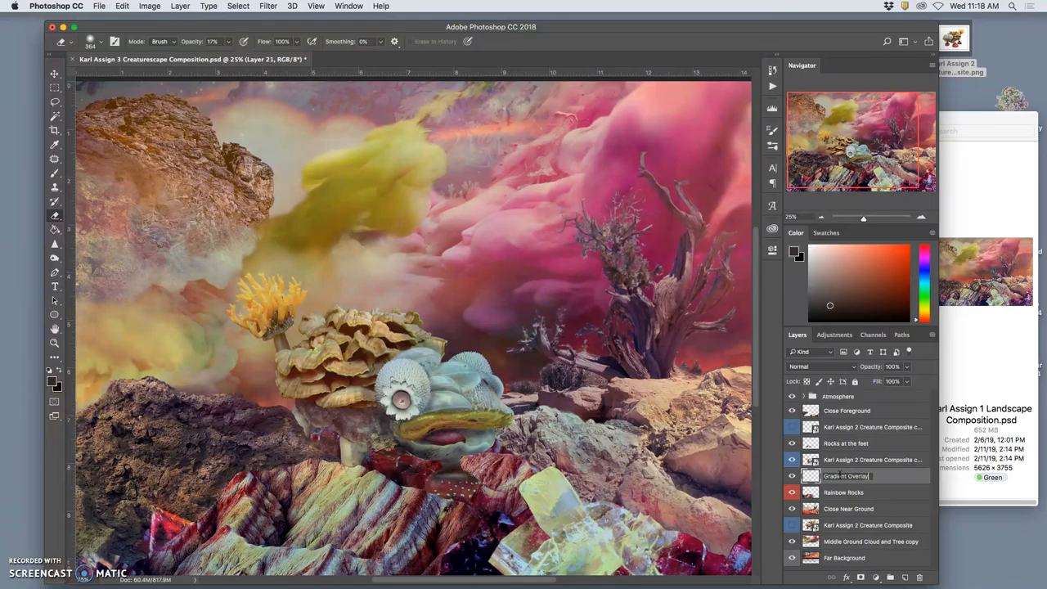
{"action": "left_click", "coordinate": [846, 476]}
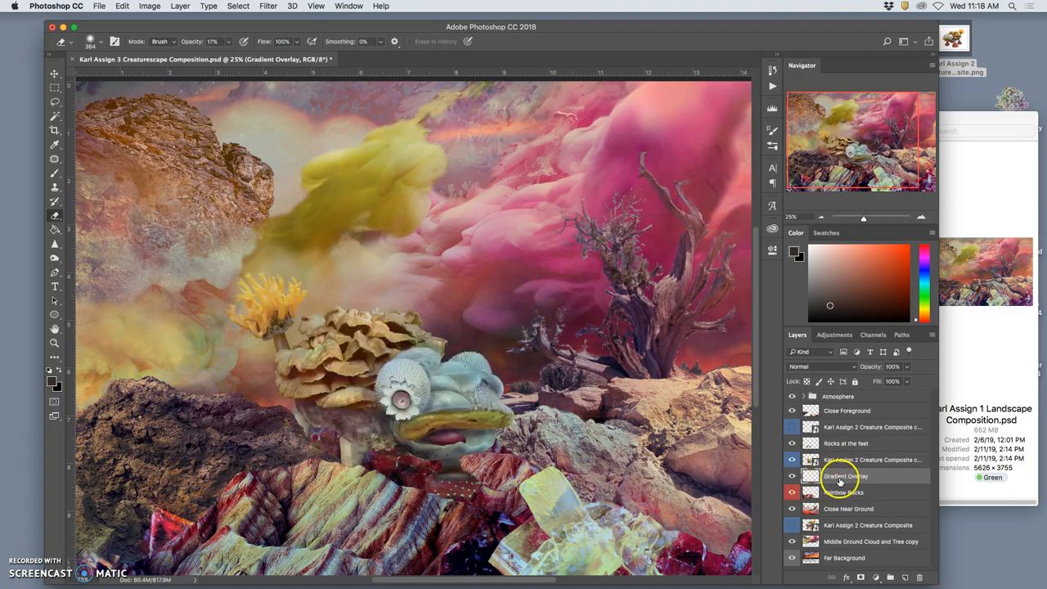
{"action": "right_click", "coordinate": [791, 476]}
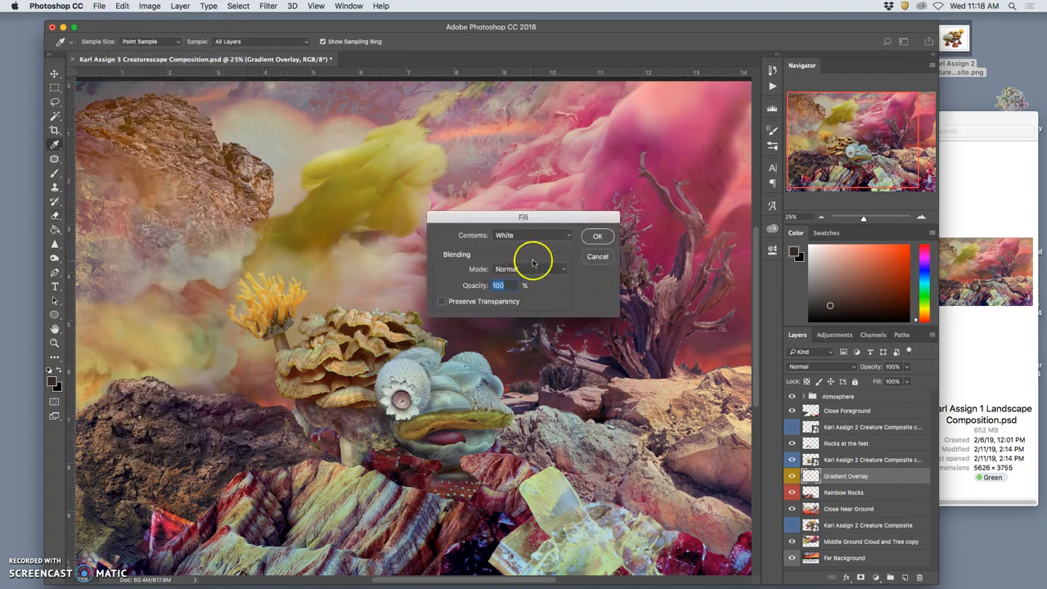
- Fill the Gradient Overlay layer with 50% Gray contents
{"action": "left_click", "coordinate": [532, 234]}
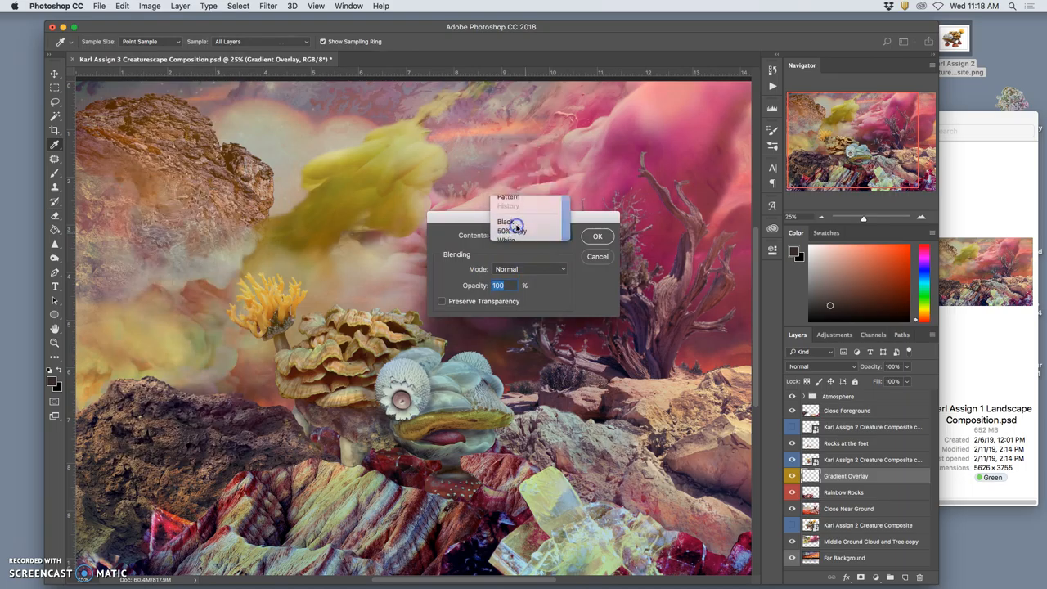
{"action": "left_click", "coordinate": [511, 230]}
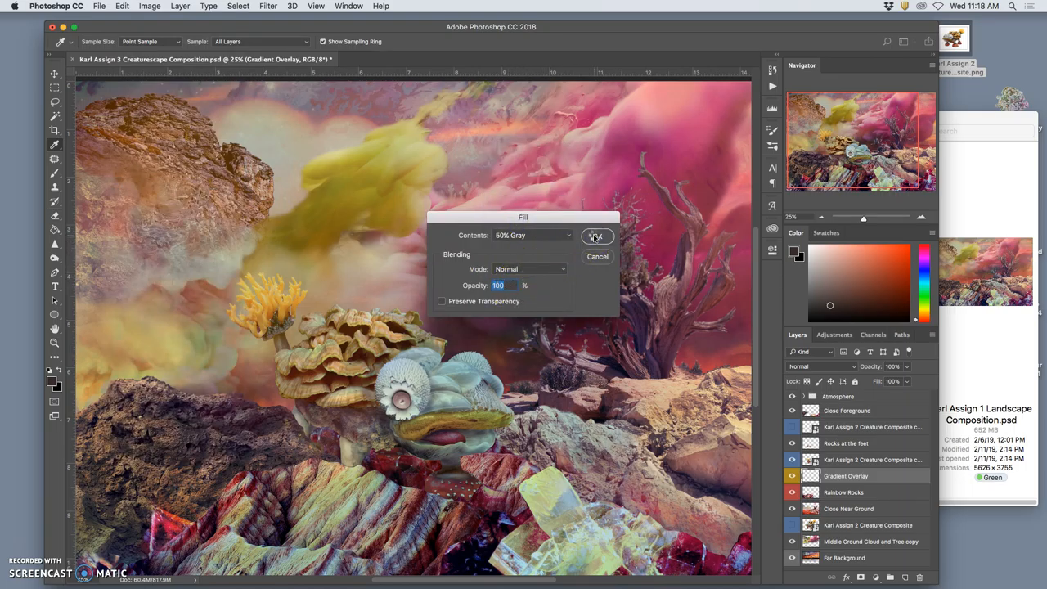
{"action": "left_click", "coordinate": [597, 236]}
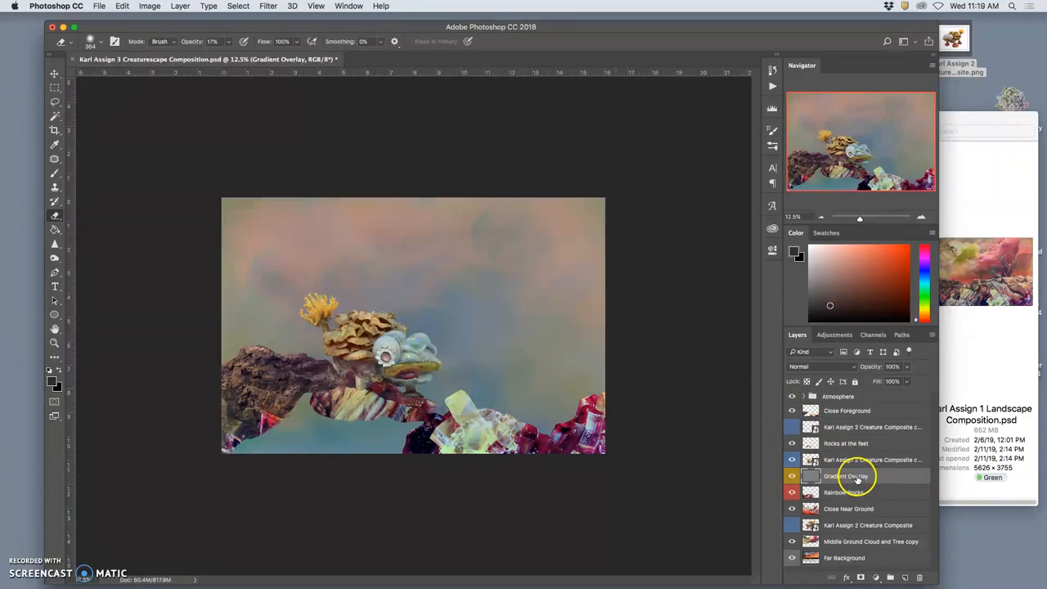
{"action": "mouse_move", "coordinate": [863, 481]}
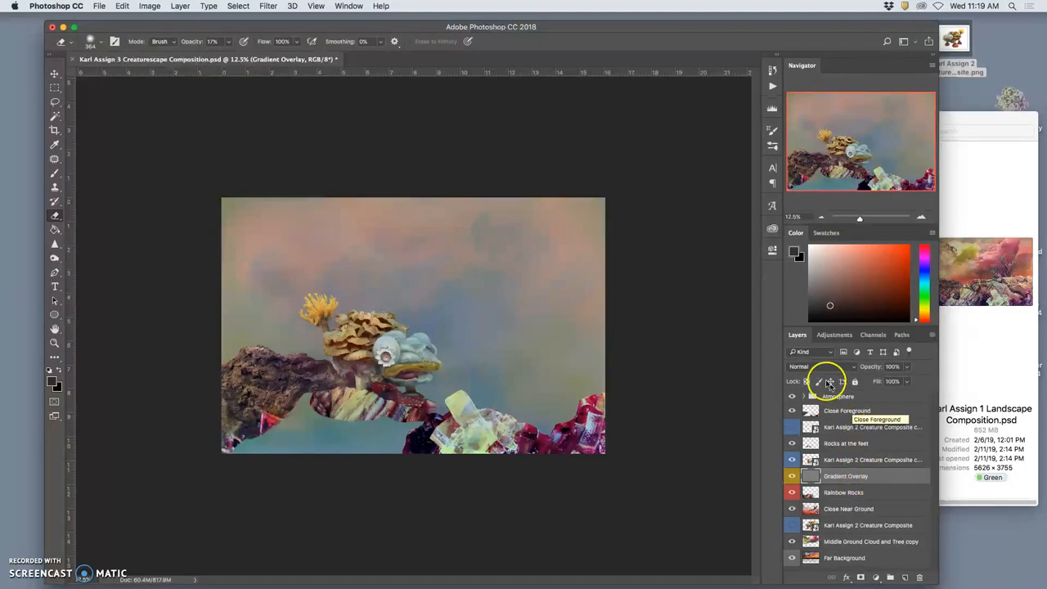
- Switch the gray layer's blend mode to Overlay so the scenery shows through
{"action": "left_click", "coordinate": [818, 365]}
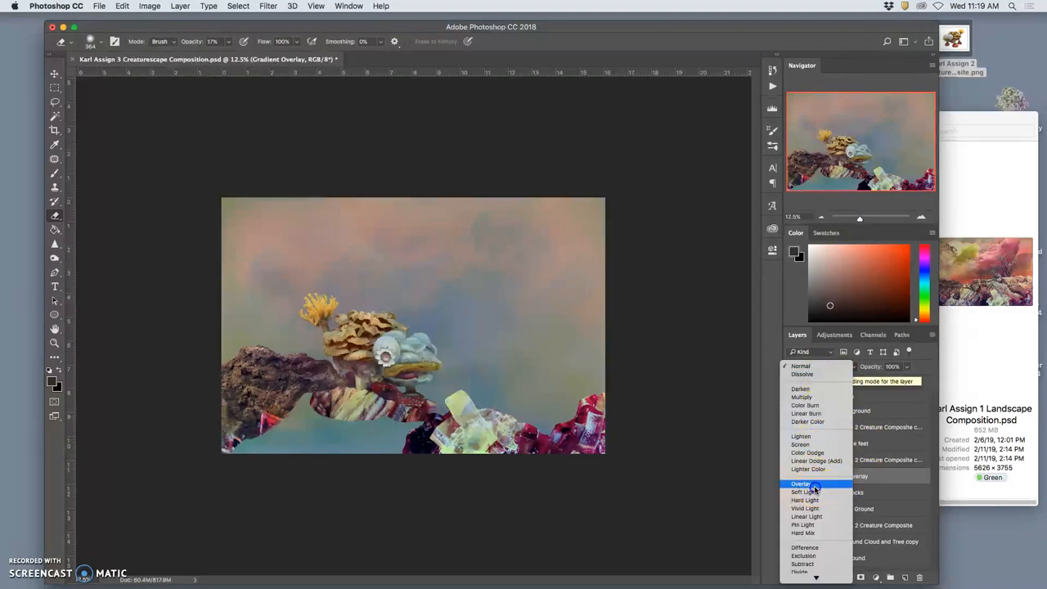
{"action": "left_click", "coordinate": [802, 483]}
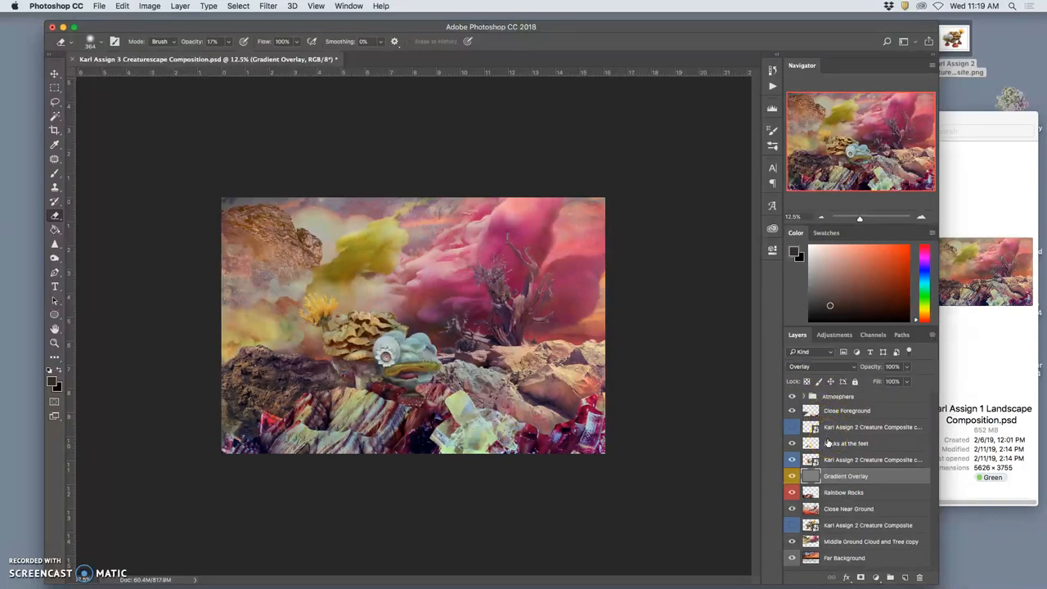
{"action": "mouse_move", "coordinate": [830, 443]}
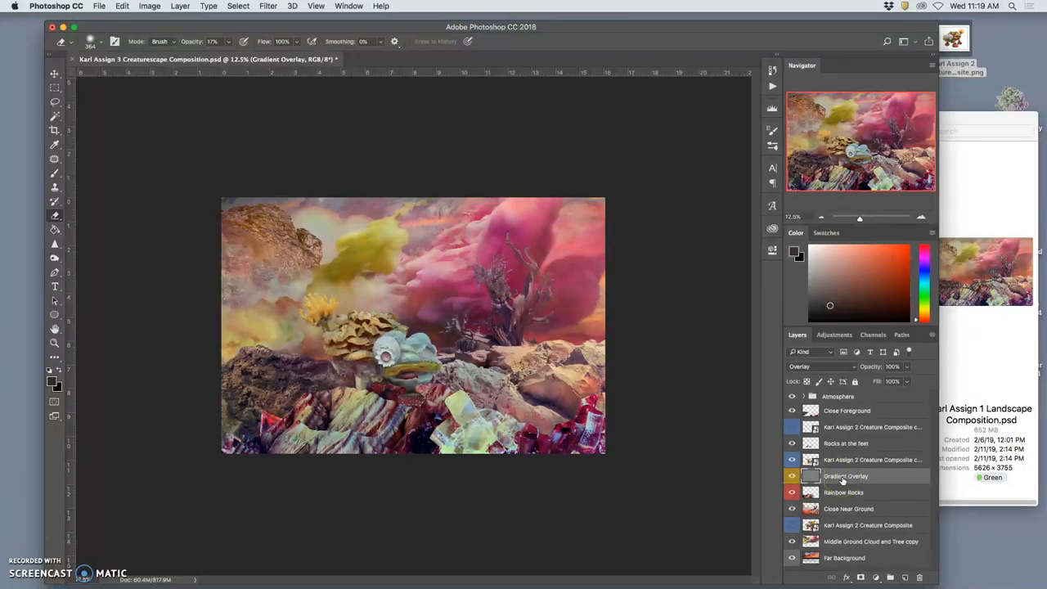
{"action": "mouse_move", "coordinate": [843, 476]}
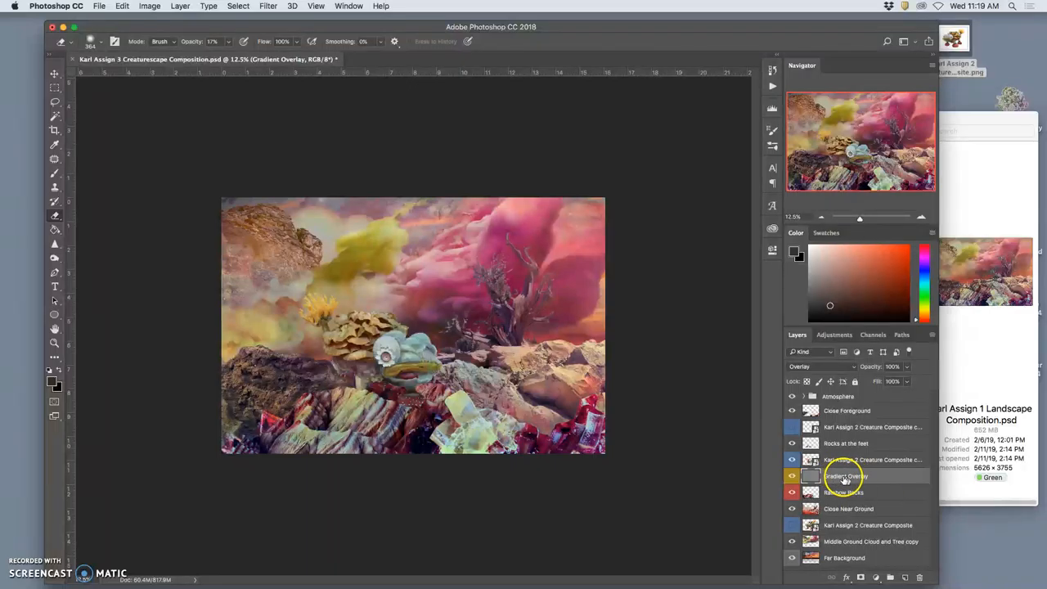
{"action": "double_click", "coordinate": [846, 476]}
{"action": "type", "text": "Landscape "}
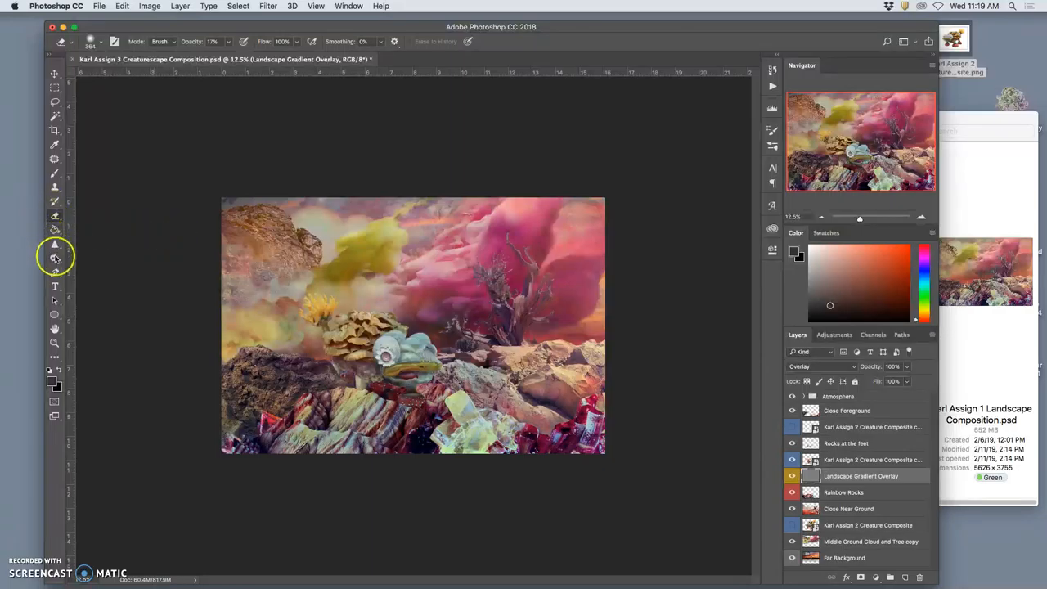
- Choose the Burn tool for shading behind the creature
{"action": "left_click", "coordinate": [55, 256]}
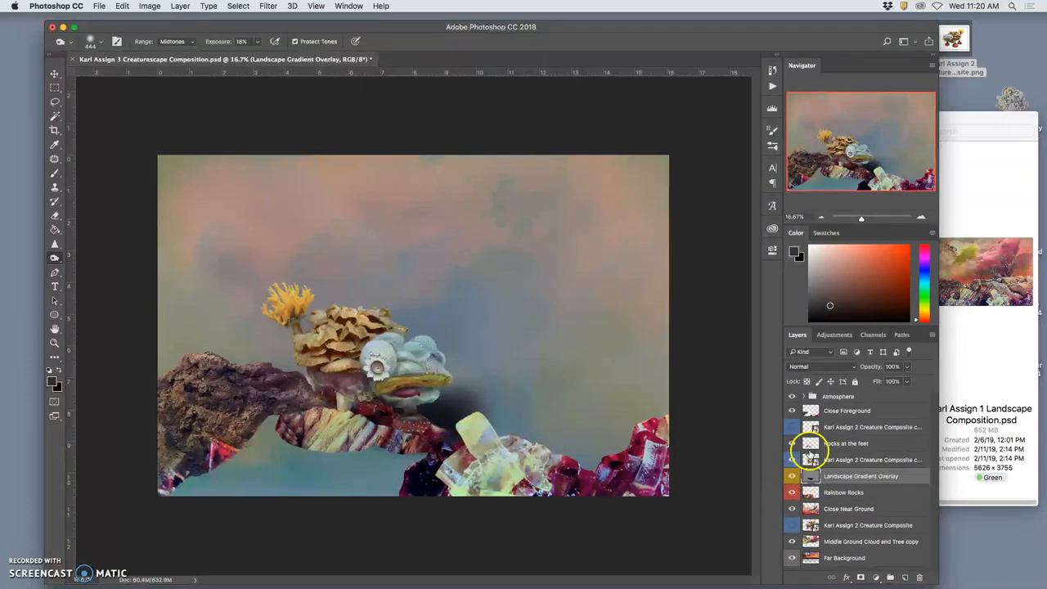
- Set Landscape Gradient Overlay's blend mode back to Overlay
{"action": "left_click", "coordinate": [822, 366]}
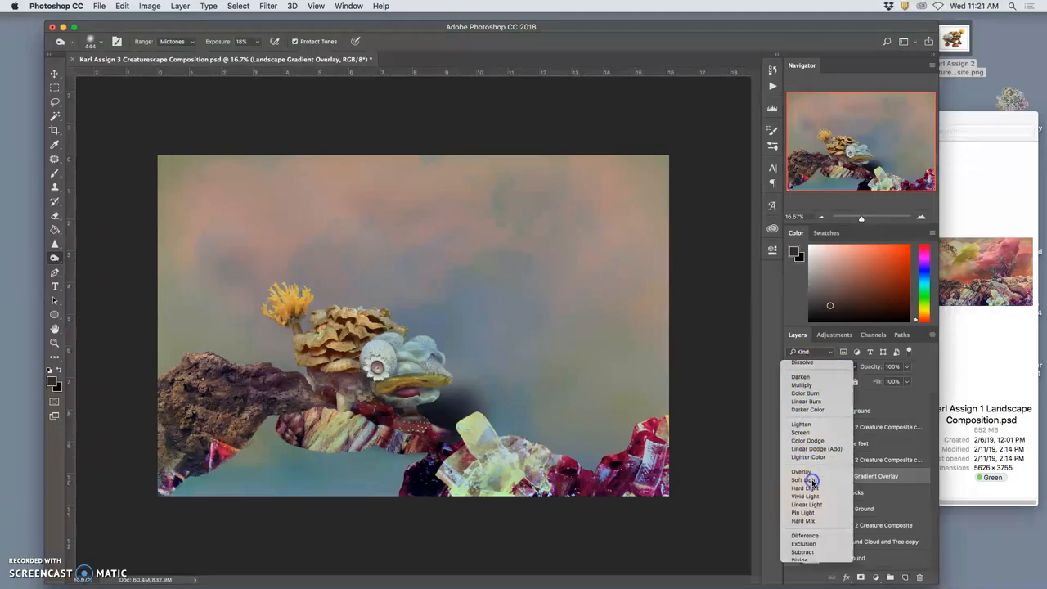
{"action": "left_click", "coordinate": [801, 471]}
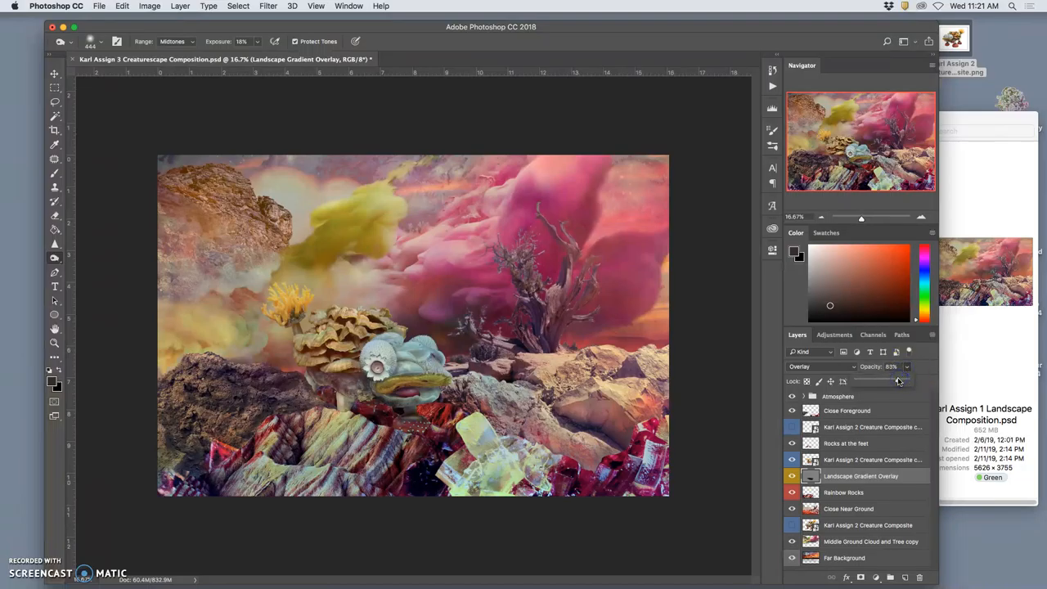
- Lower Landscape Gradient Overlay's opacity to about 41%
{"action": "left_click_drag", "start_coordinate": [898, 380], "coordinate": [876, 380]}
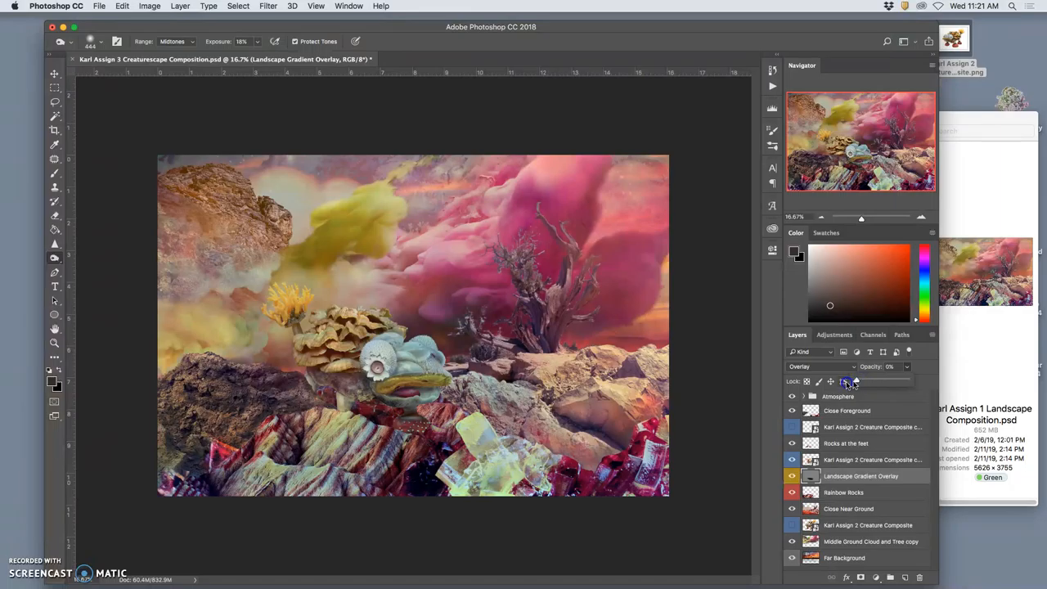
{"action": "left_click_drag", "start_coordinate": [853, 381], "coordinate": [886, 380]}
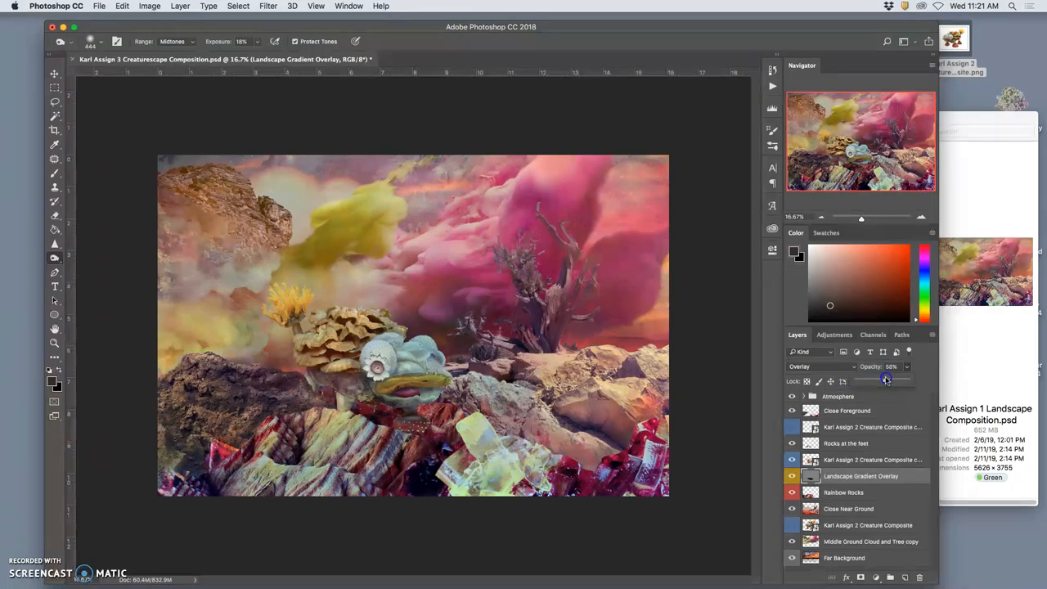
{"action": "left_click_drag", "start_coordinate": [886, 380], "coordinate": [879, 379]}
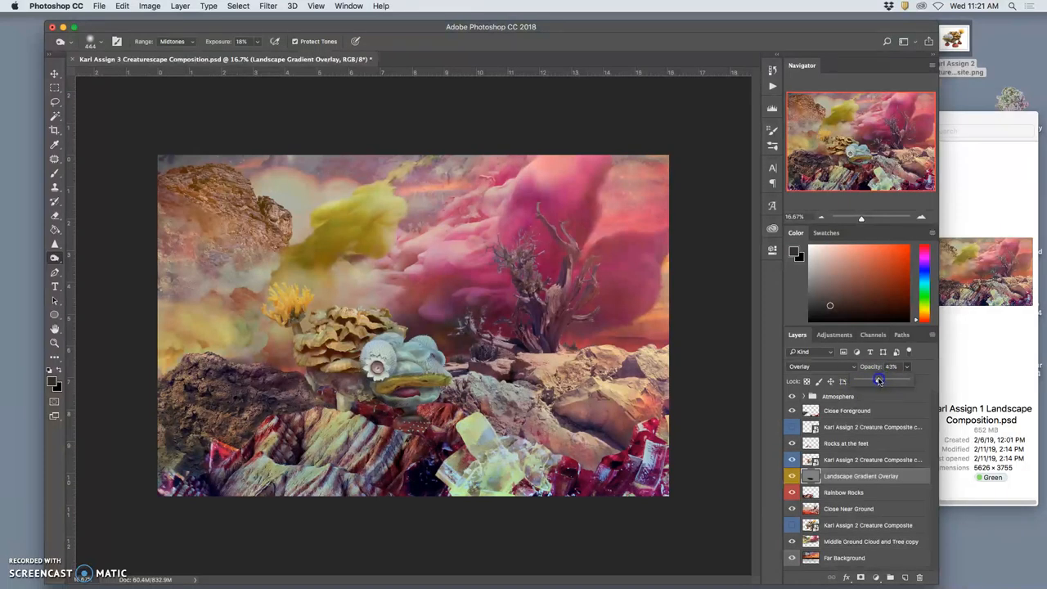
{"action": "left_click_drag", "start_coordinate": [880, 378], "coordinate": [876, 378]}
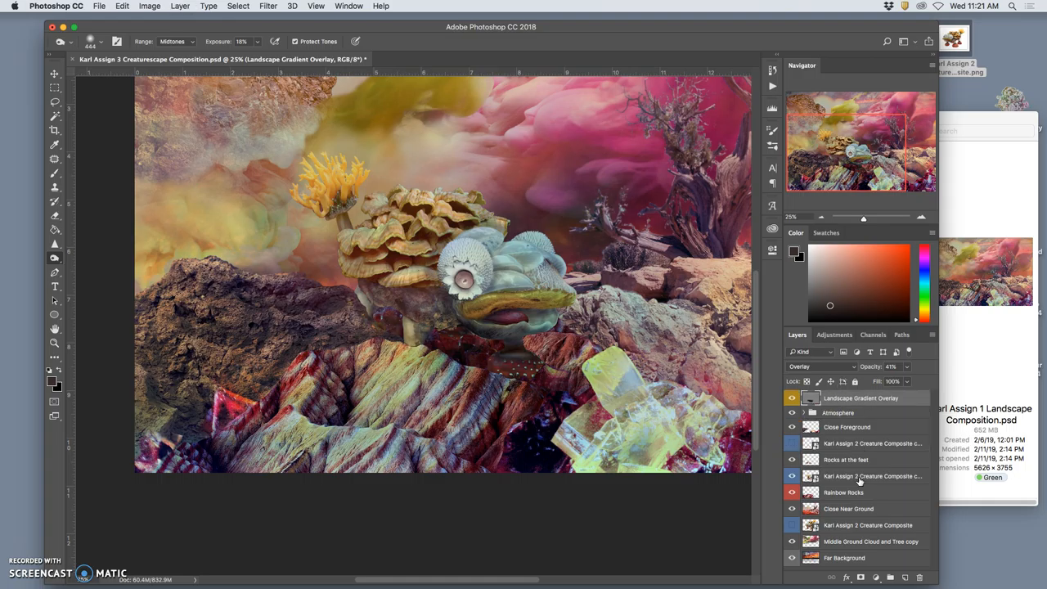
- Place Landscape Gradient Overlay above Rocks at the feet, below the creature copy, and select it
{"action": "left_click", "coordinate": [791, 398]}
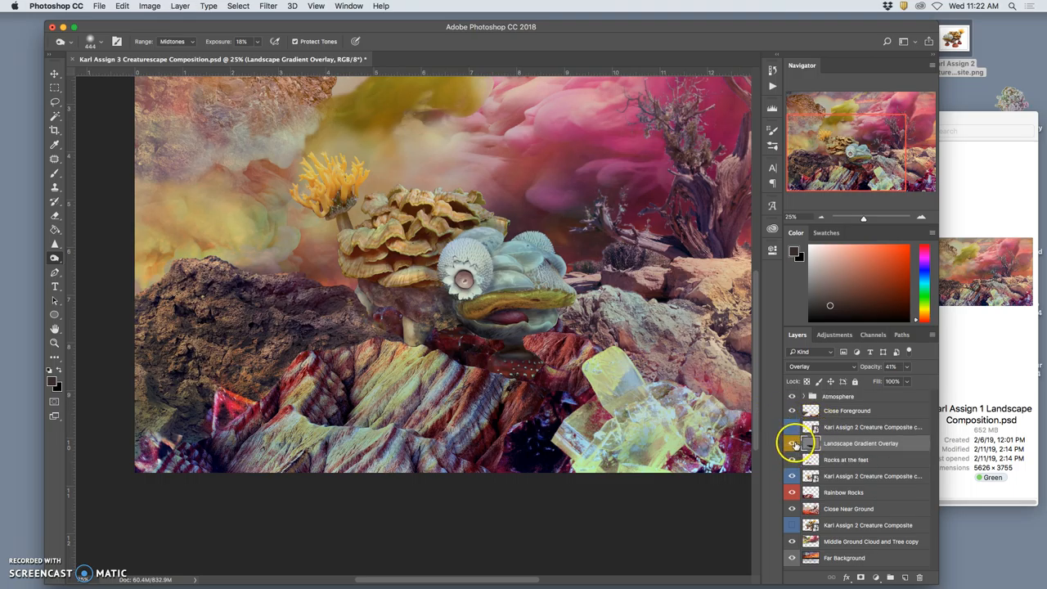
{"action": "left_click", "coordinate": [791, 443]}
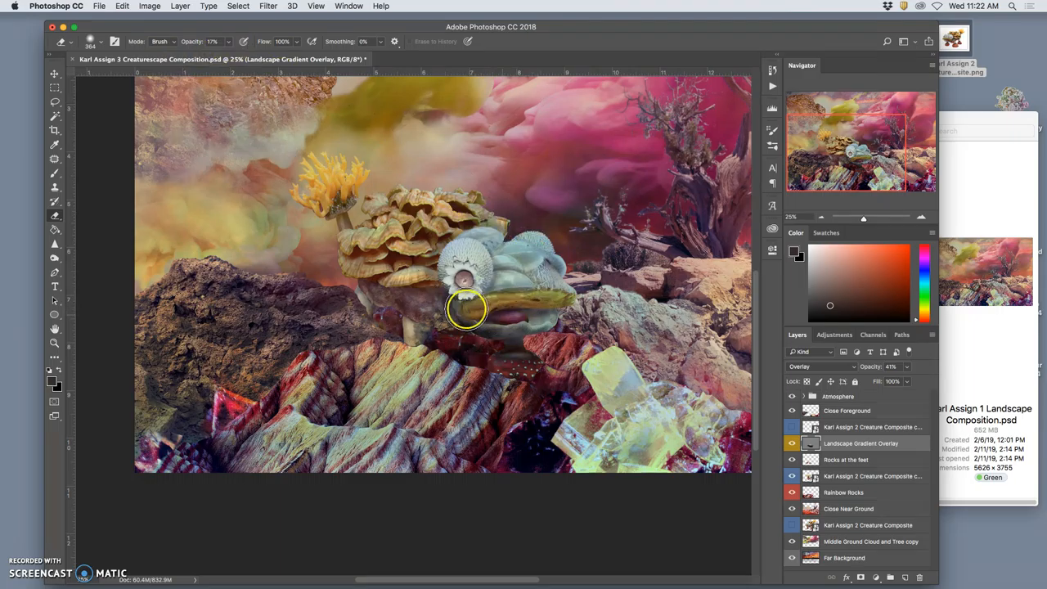
{"action": "mouse_move", "coordinate": [548, 313]}
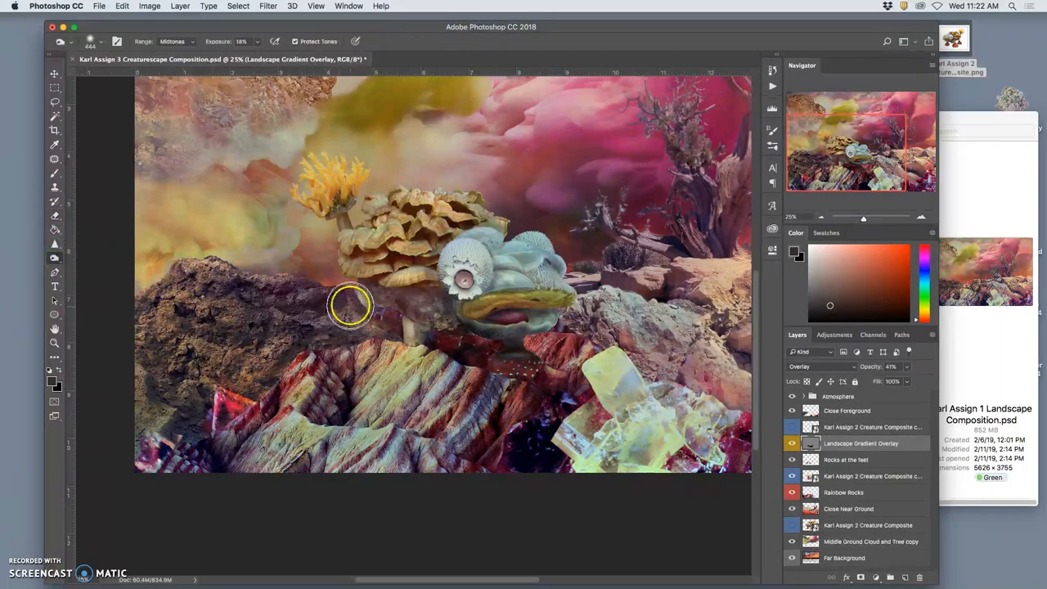
{"action": "mouse_move", "coordinate": [368, 321]}
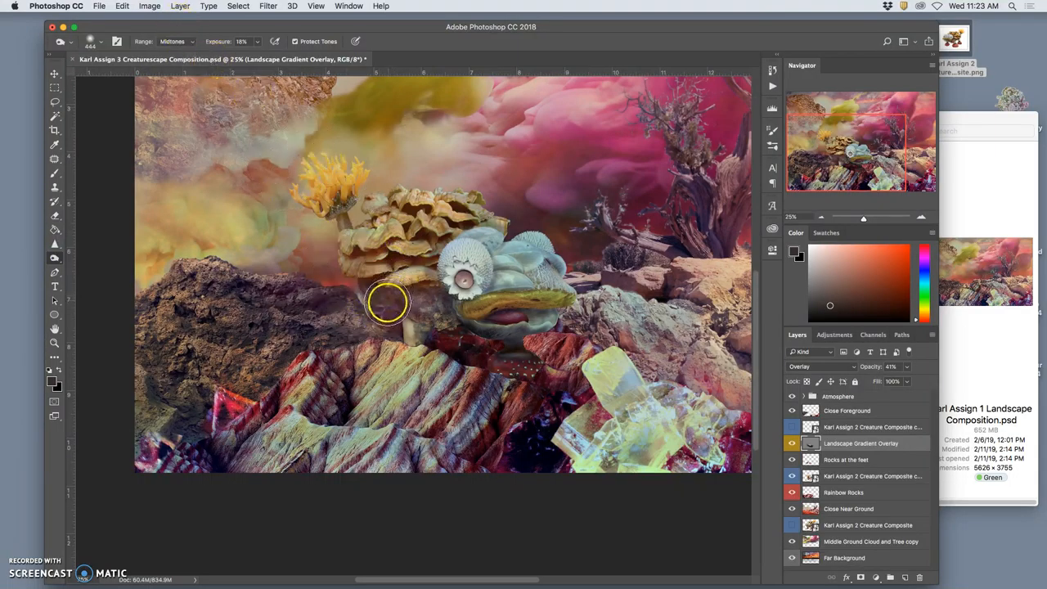
{"action": "mouse_move", "coordinate": [761, 442]}
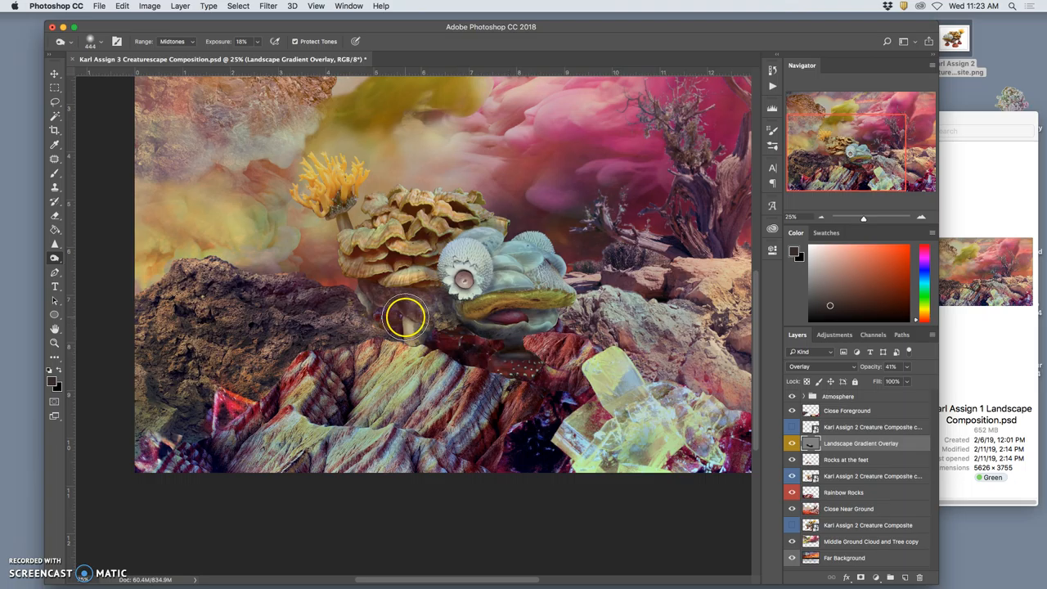
- Open the Burn tool's tonal range options for shadowing under the creature
{"action": "left_click", "coordinate": [175, 41]}
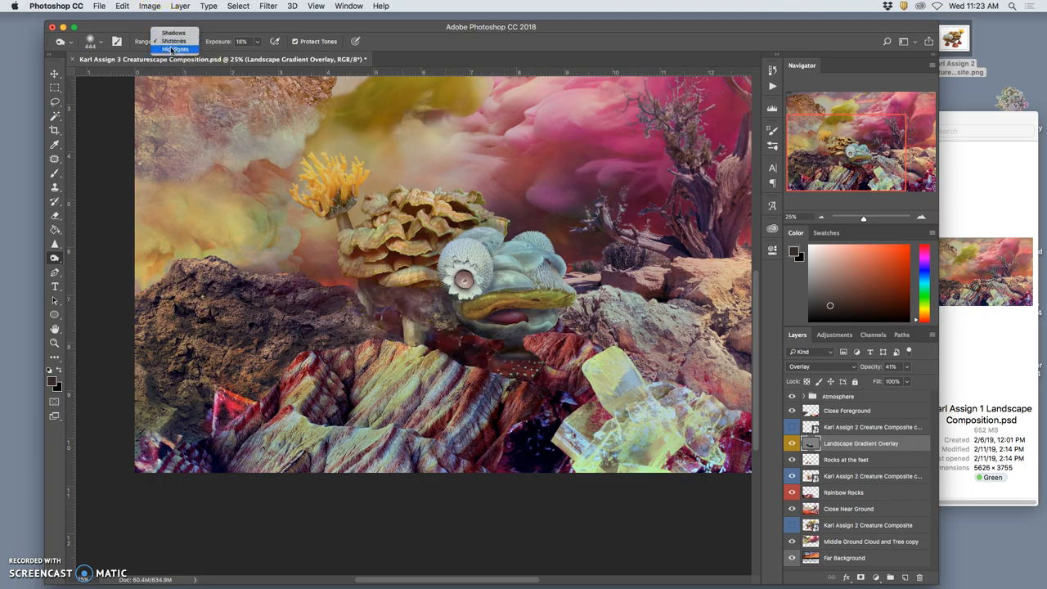
- Set Burn Range to Midtones and adjust the Landscape Gradient Overlay opacity to about 43%
{"action": "left_click", "coordinate": [174, 49]}
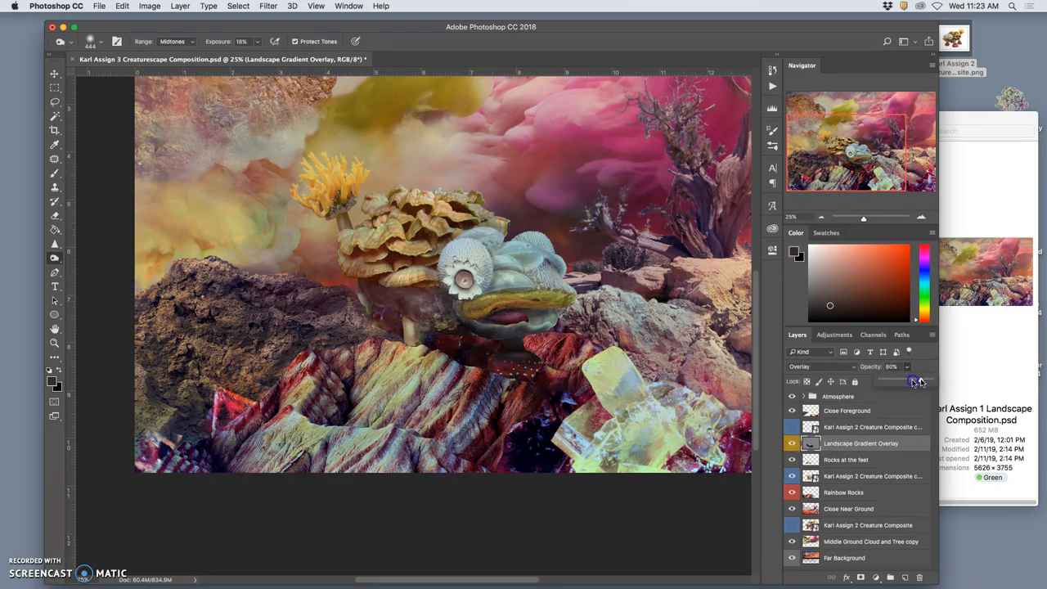
{"action": "left_click_drag", "start_coordinate": [920, 381], "coordinate": [909, 382]}
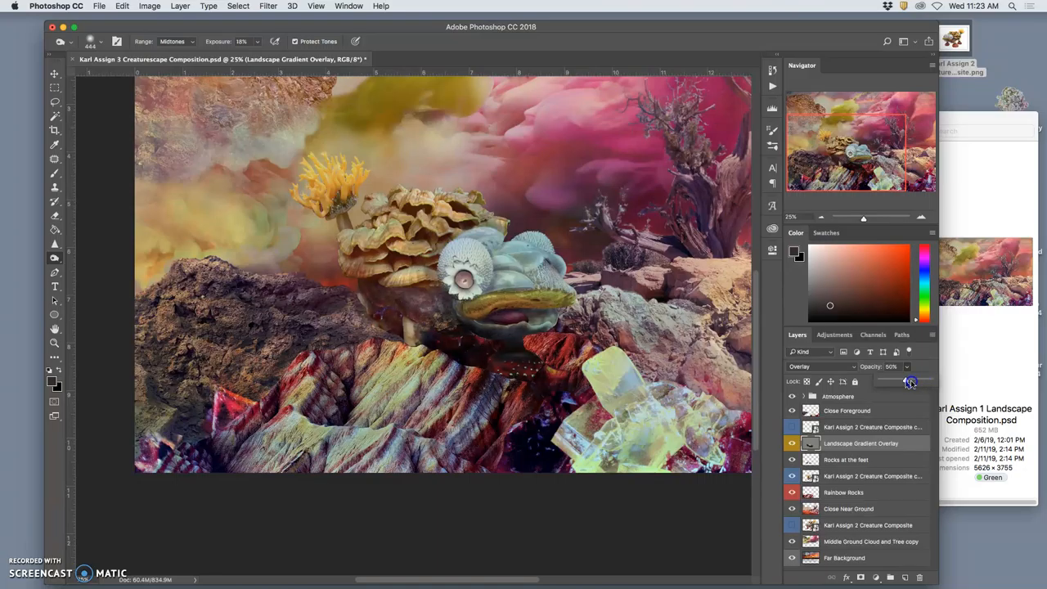
{"action": "left_click_drag", "start_coordinate": [910, 381], "coordinate": [902, 381]}
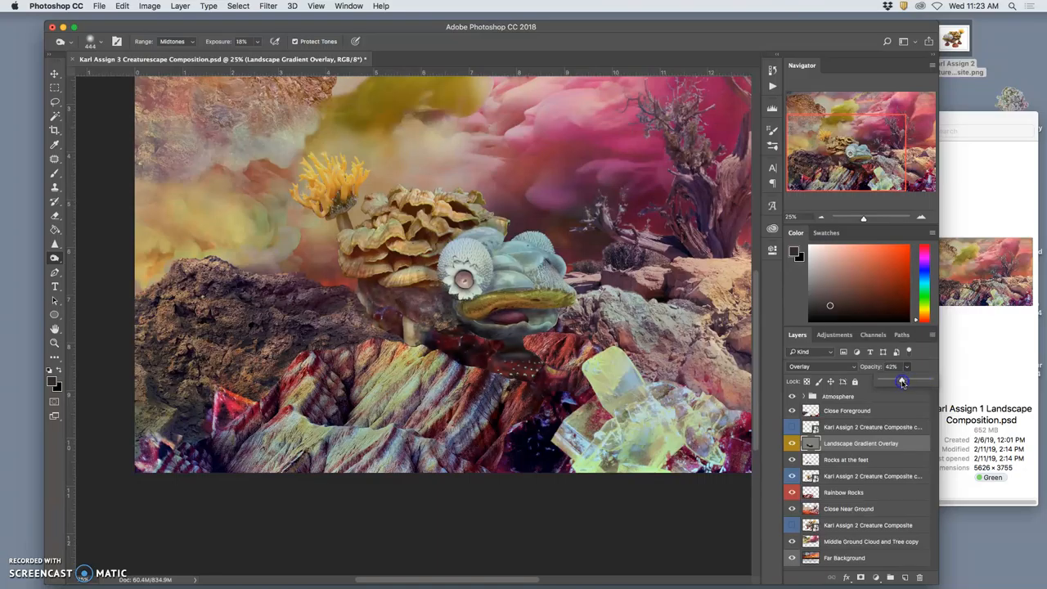
{"action": "left_click_drag", "start_coordinate": [899, 382], "coordinate": [904, 382]}
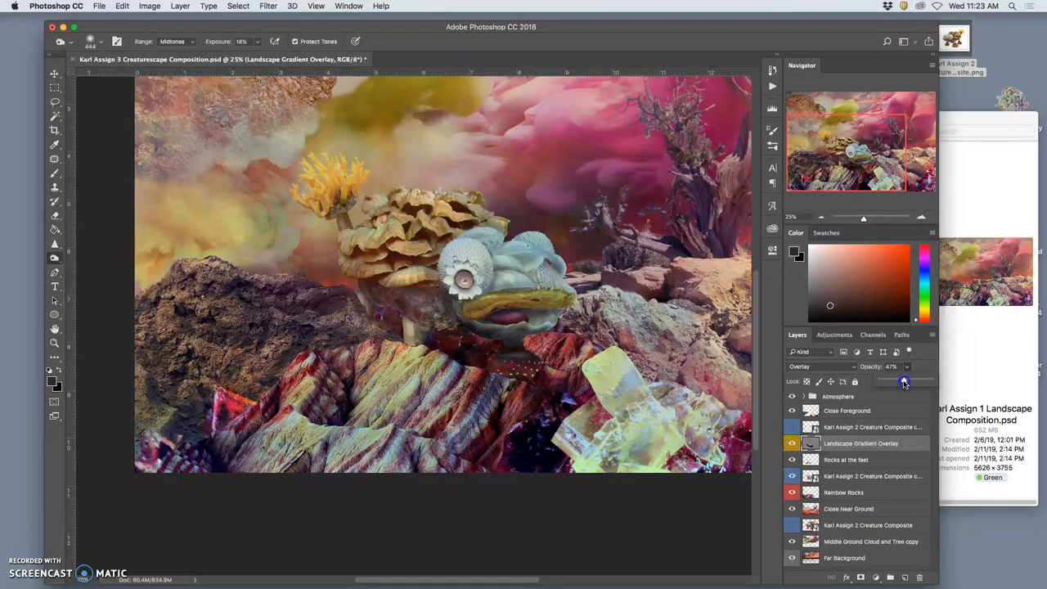
{"action": "left_click_drag", "start_coordinate": [904, 382], "coordinate": [902, 382]}
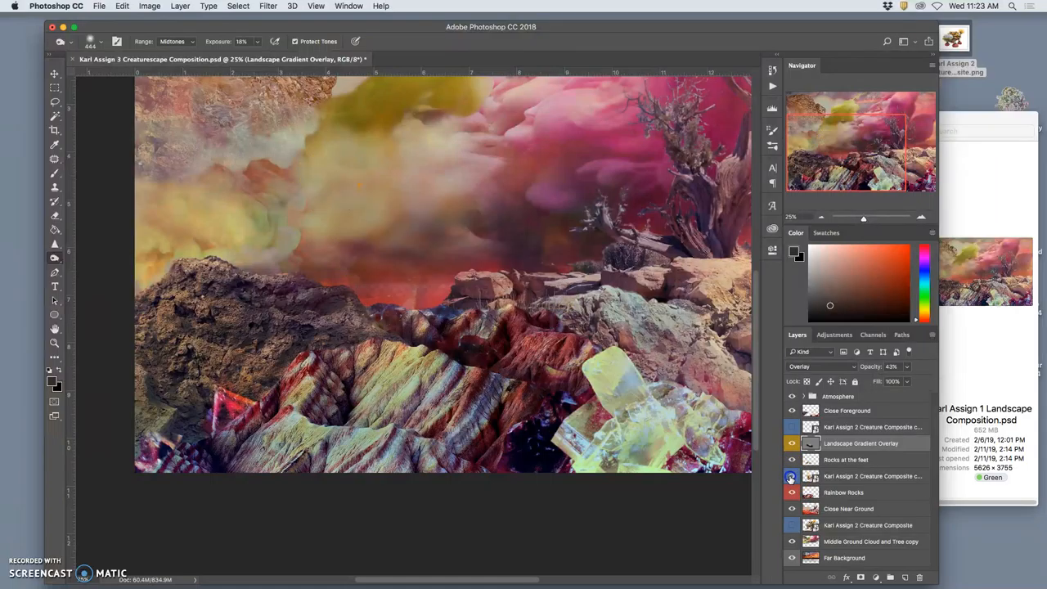
{"action": "mouse_move", "coordinate": [791, 476]}
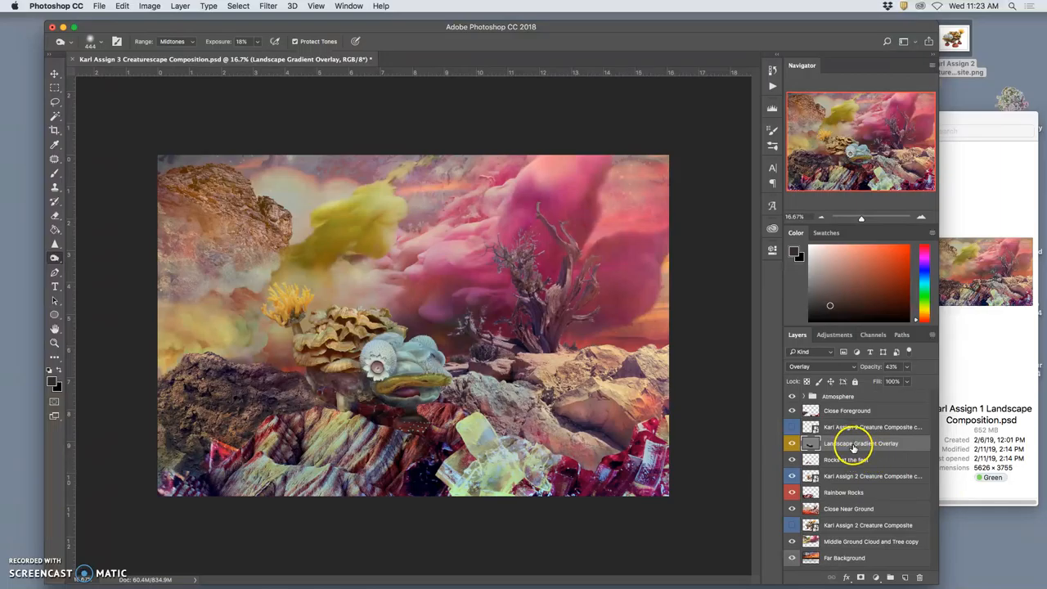
- Save the creature composition with Cmd+S
{"action": "key", "text": "cmd+s"}
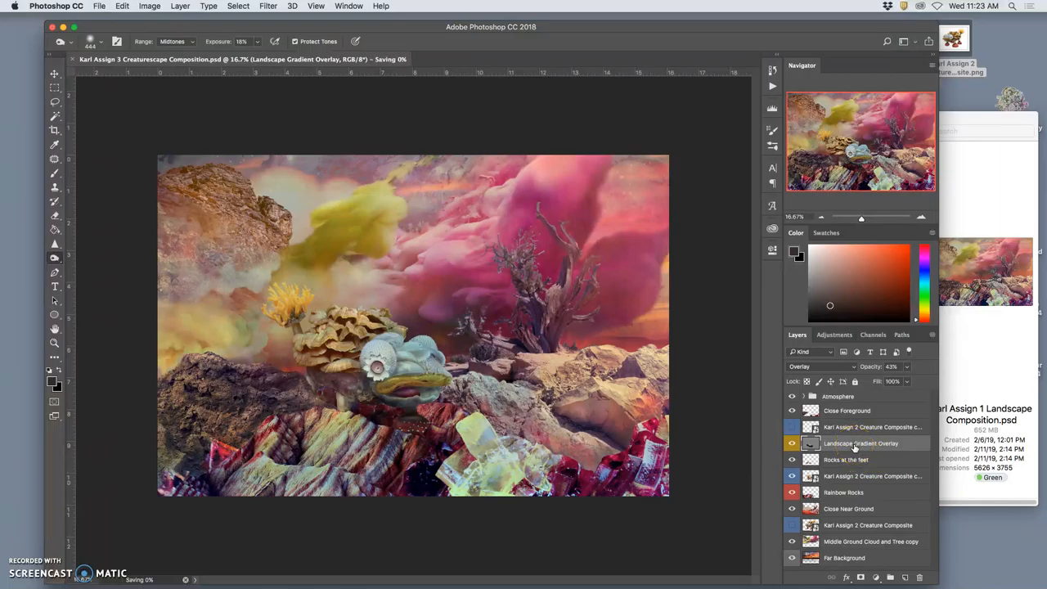
{"action": "mouse_move", "coordinate": [860, 443]}
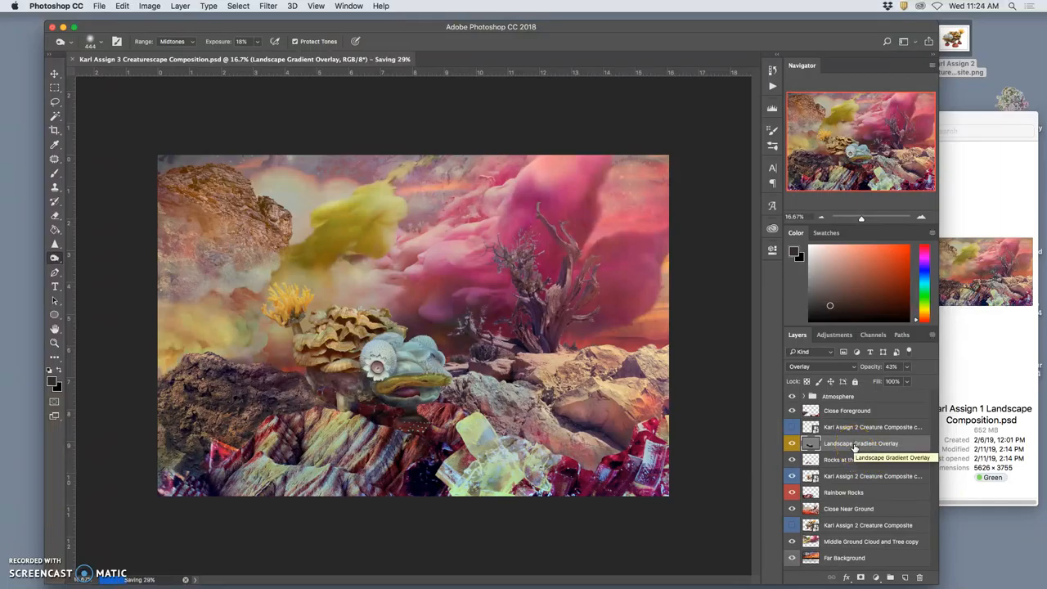